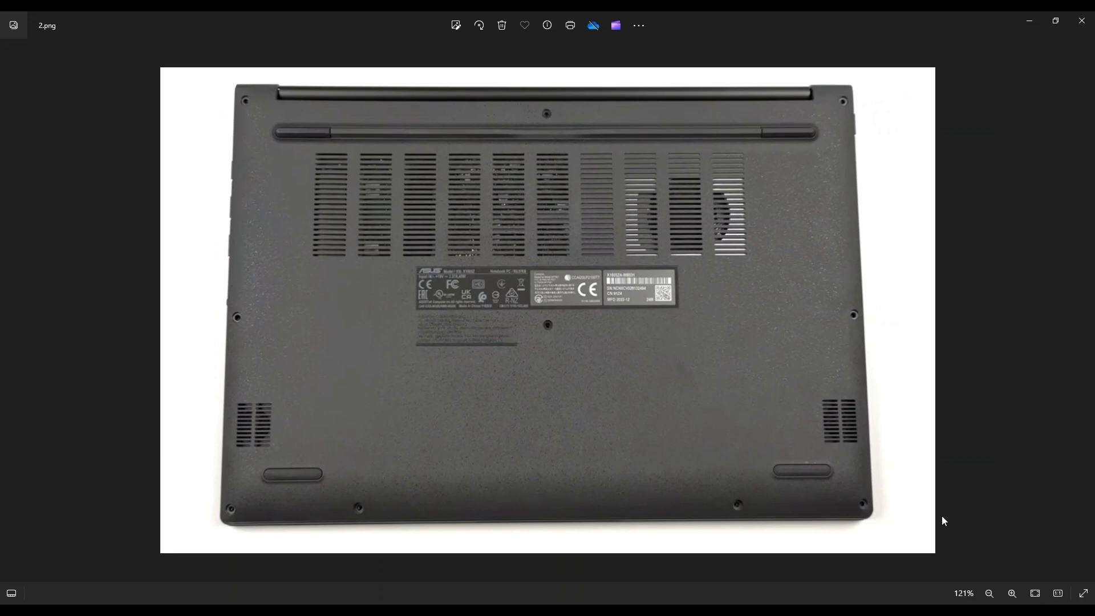
mouse_move(527, 510)
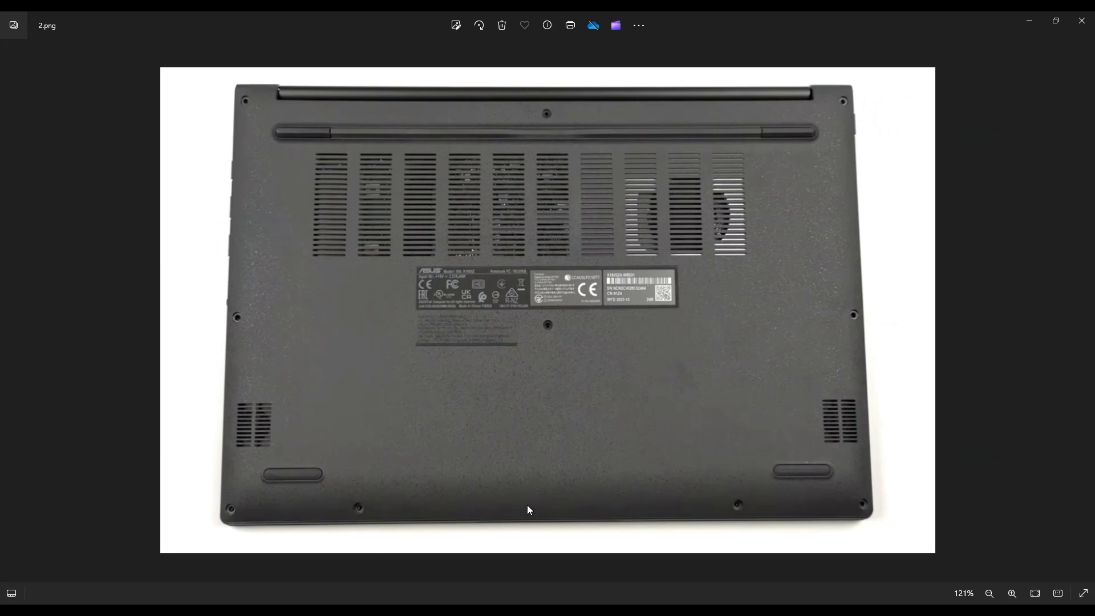
mouse_move(254, 133)
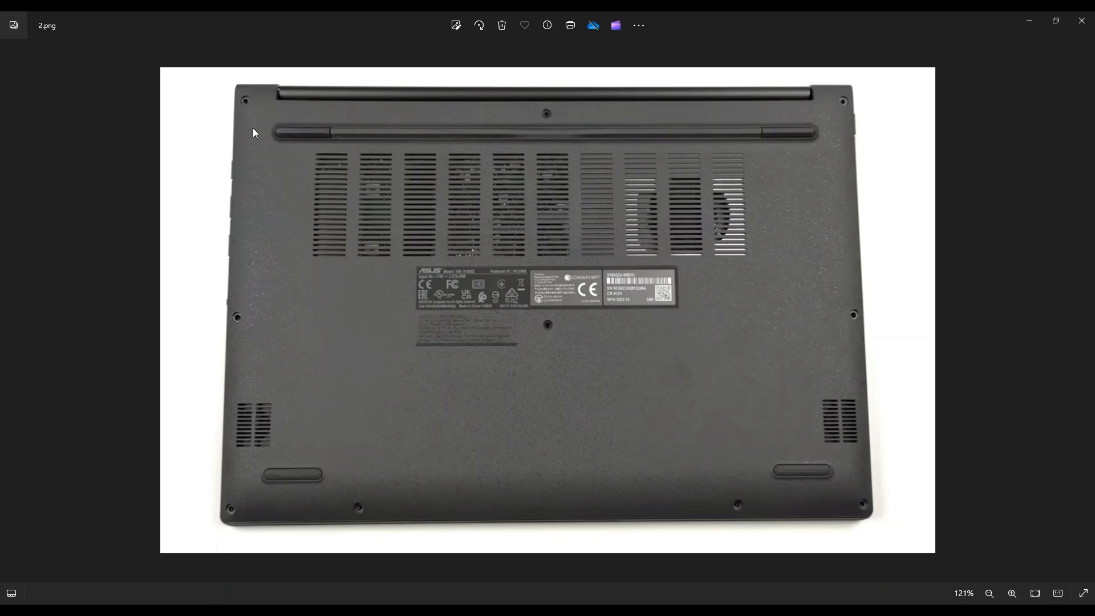
mouse_move(851, 308)
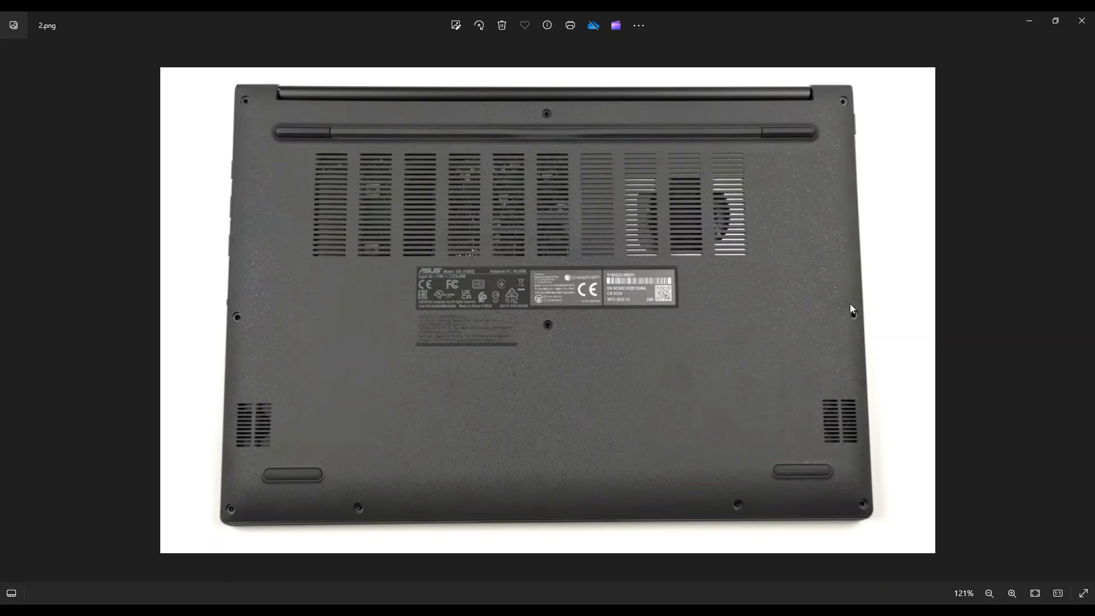
mouse_move(552, 284)
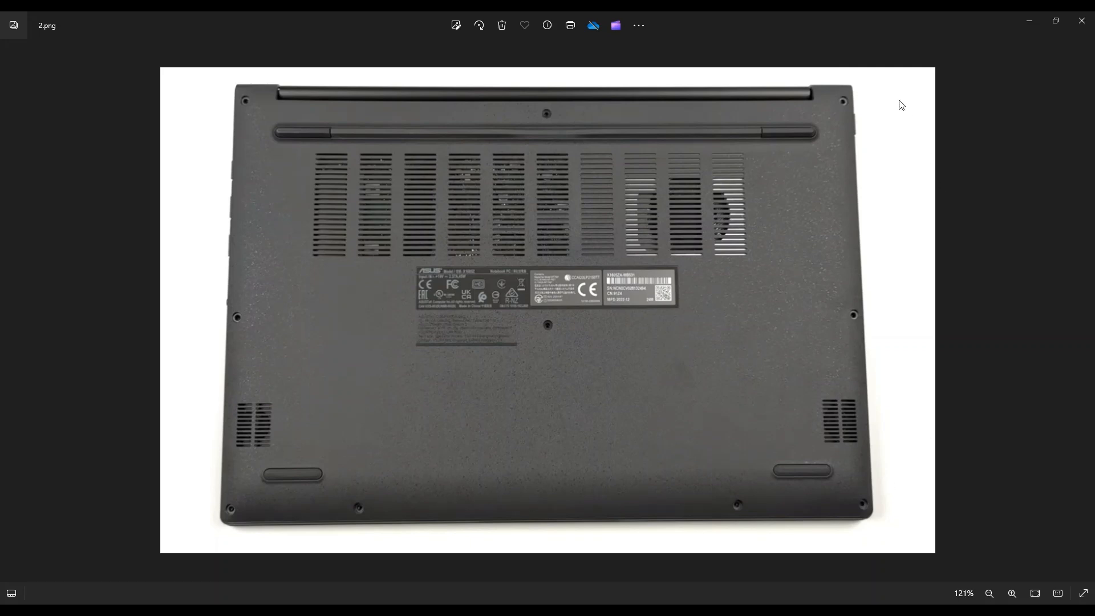
mouse_move(404, 440)
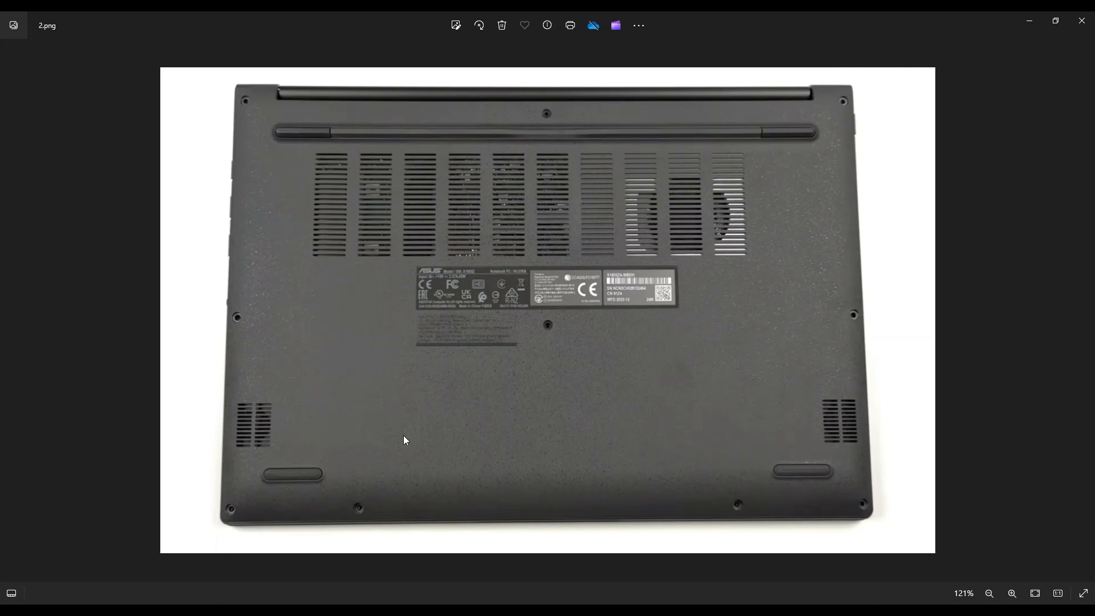
mouse_move(900, 248)
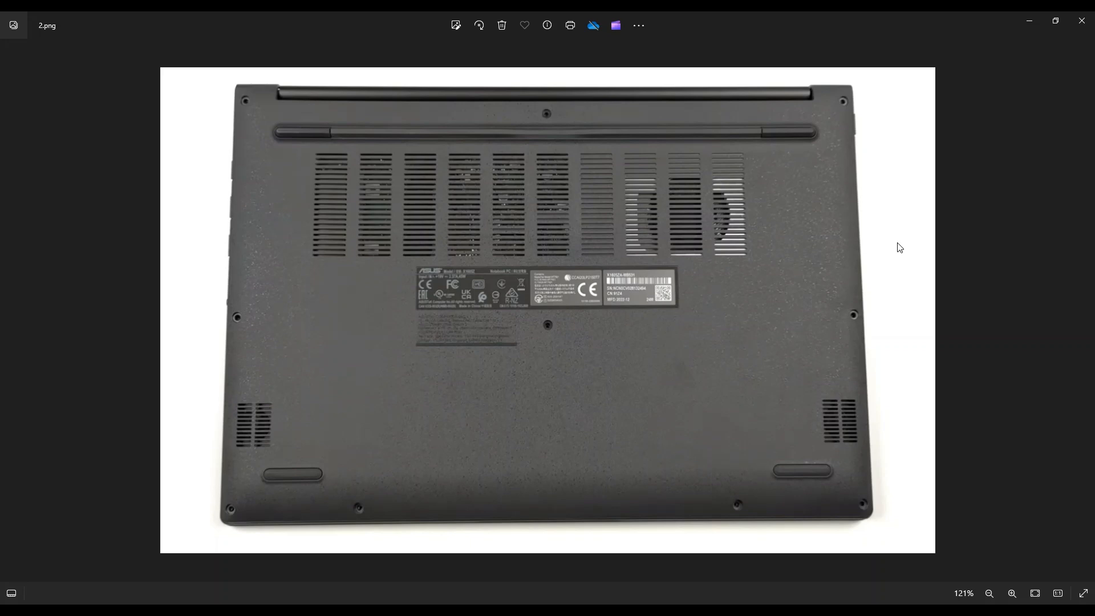
mouse_move(380, 93)
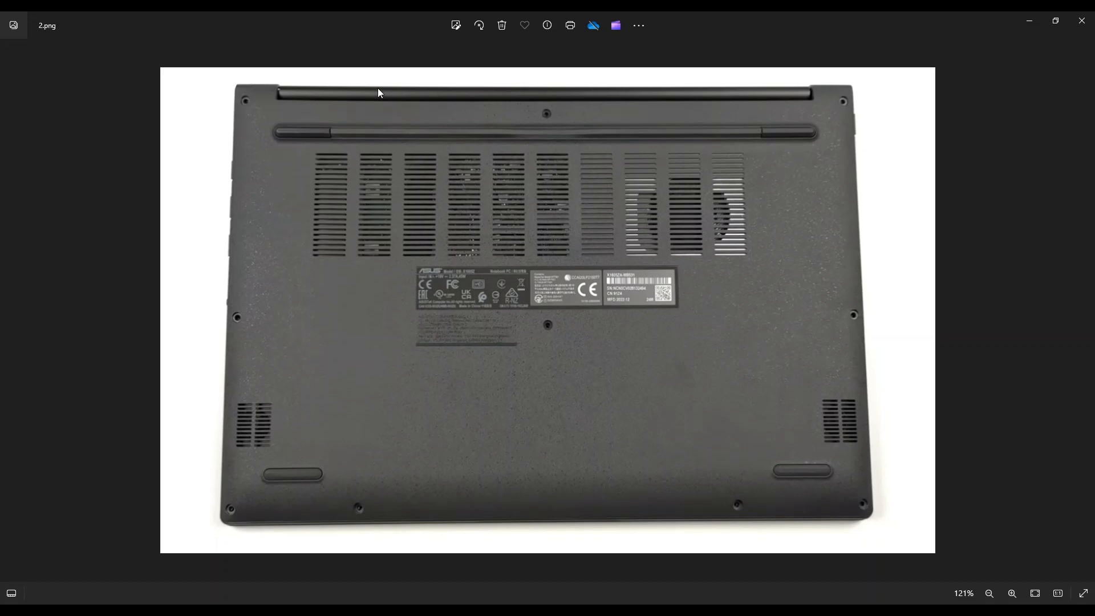
mouse_move(219, 291)
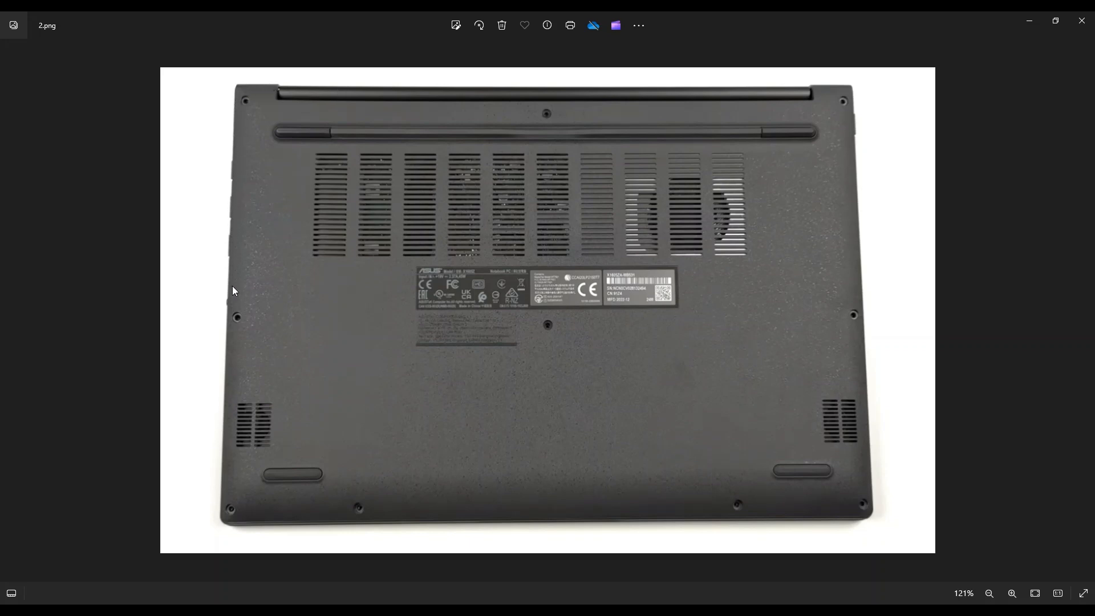
mouse_move(231, 452)
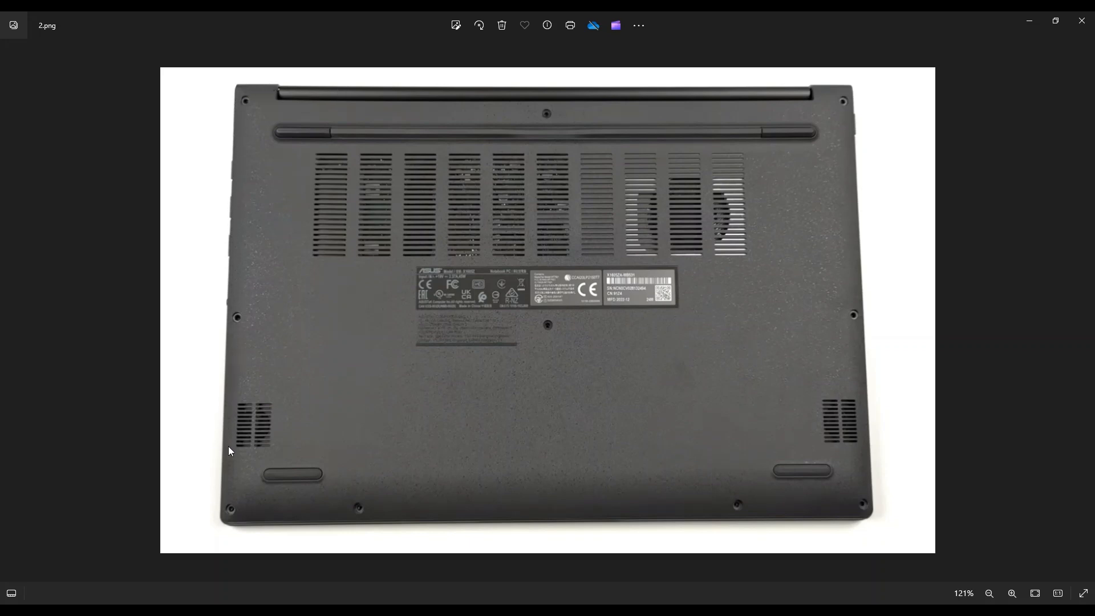
mouse_move(589, 514)
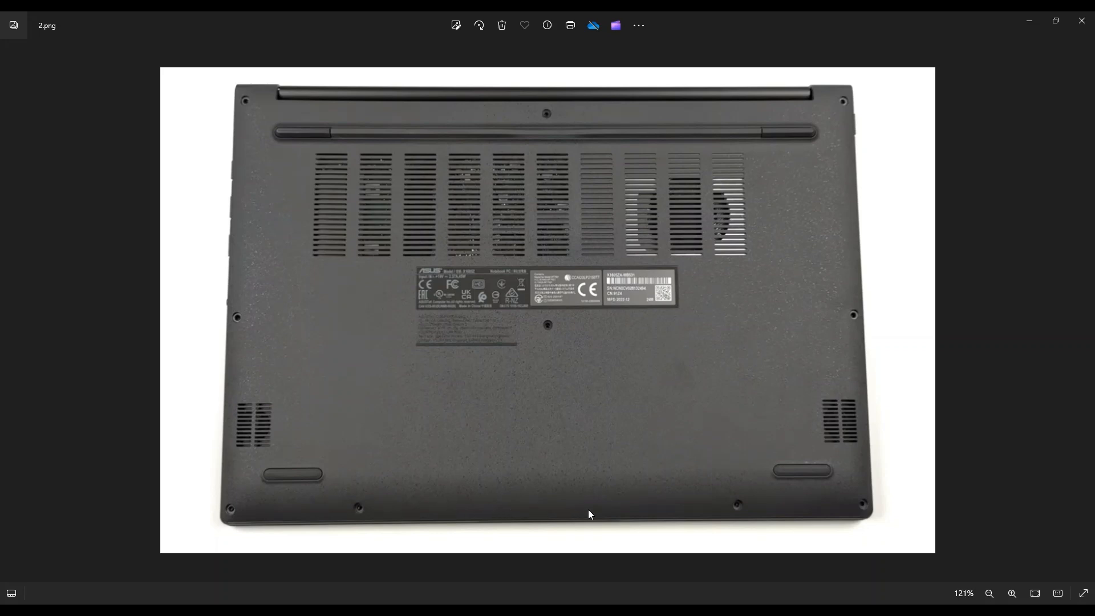
mouse_move(878, 518)
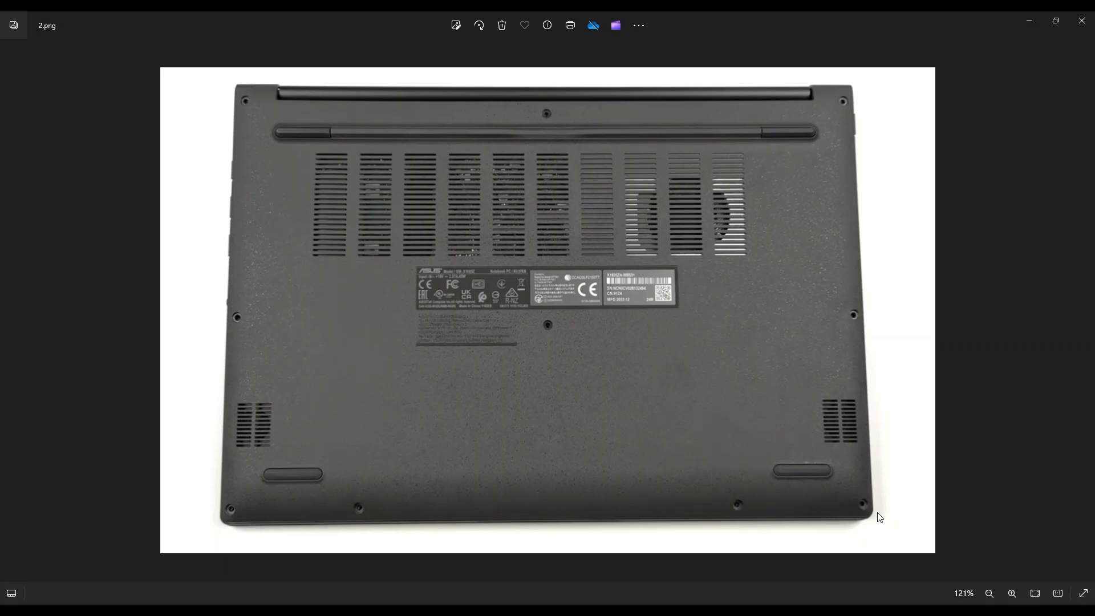
mouse_move(474, 496)
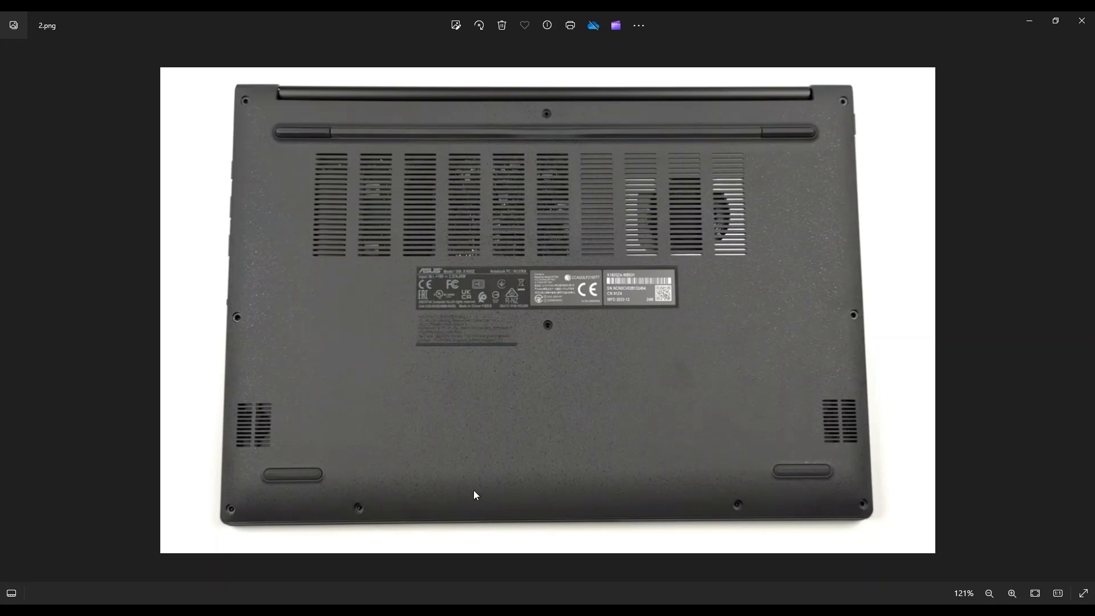
mouse_move(846, 522)
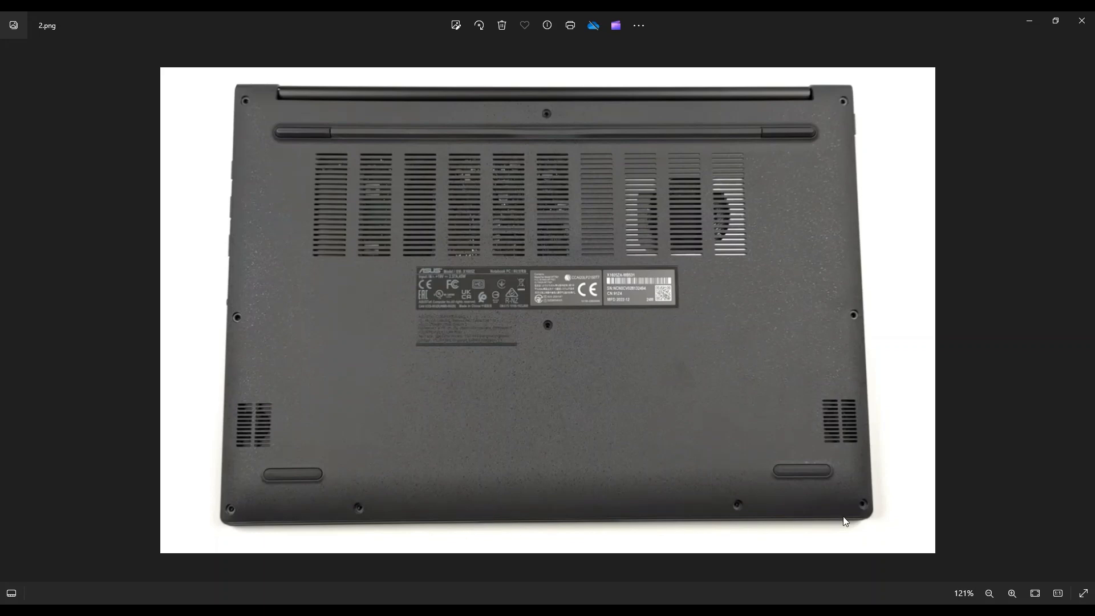
mouse_move(625, 154)
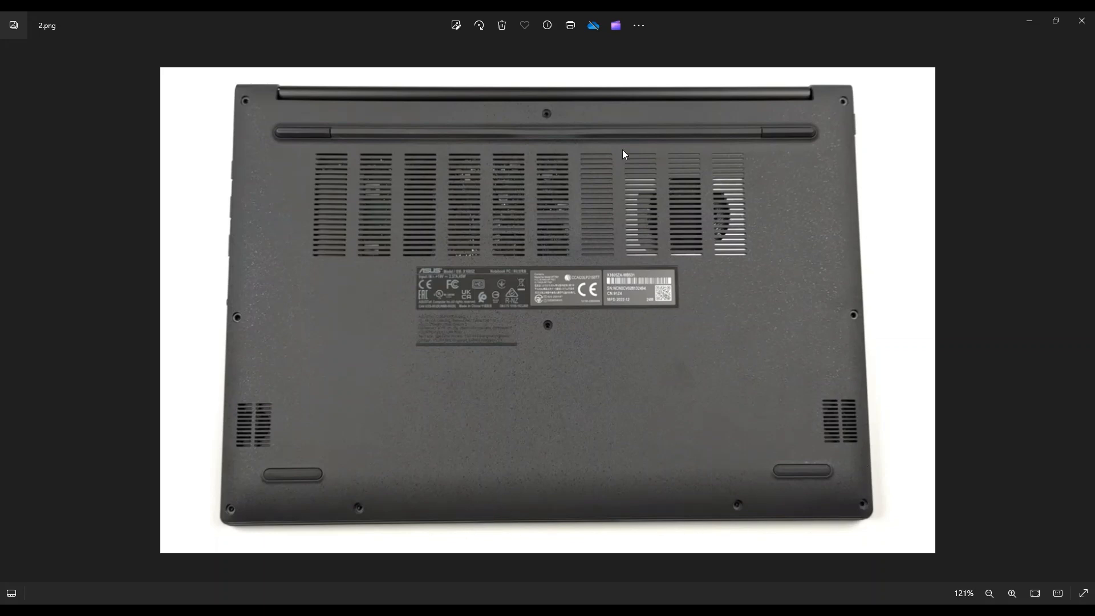
mouse_move(420, 275)
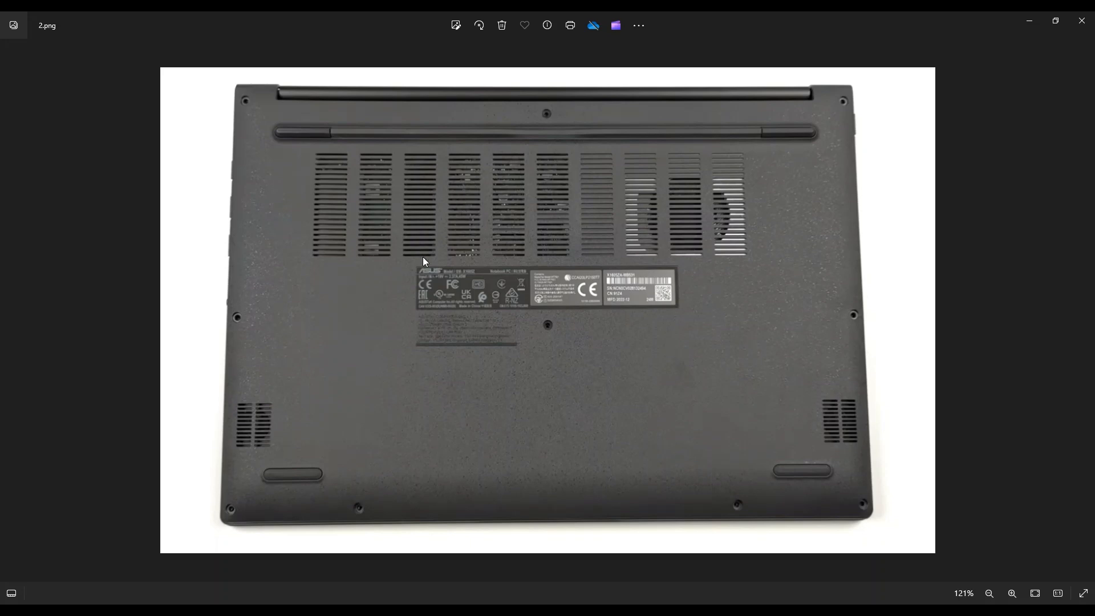
mouse_move(762, 346)
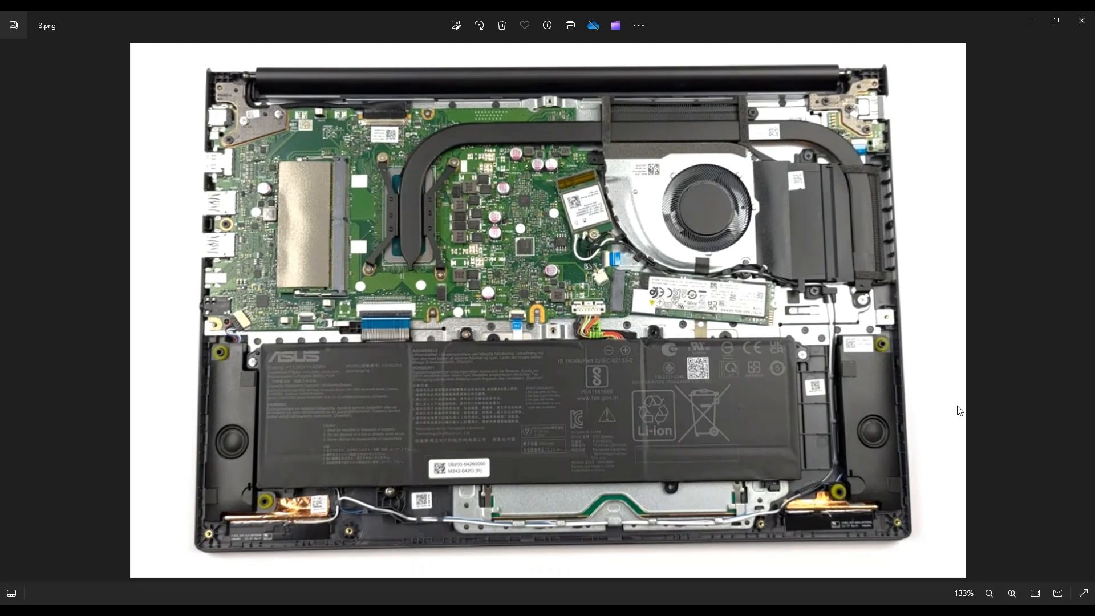
mouse_move(945, 550)
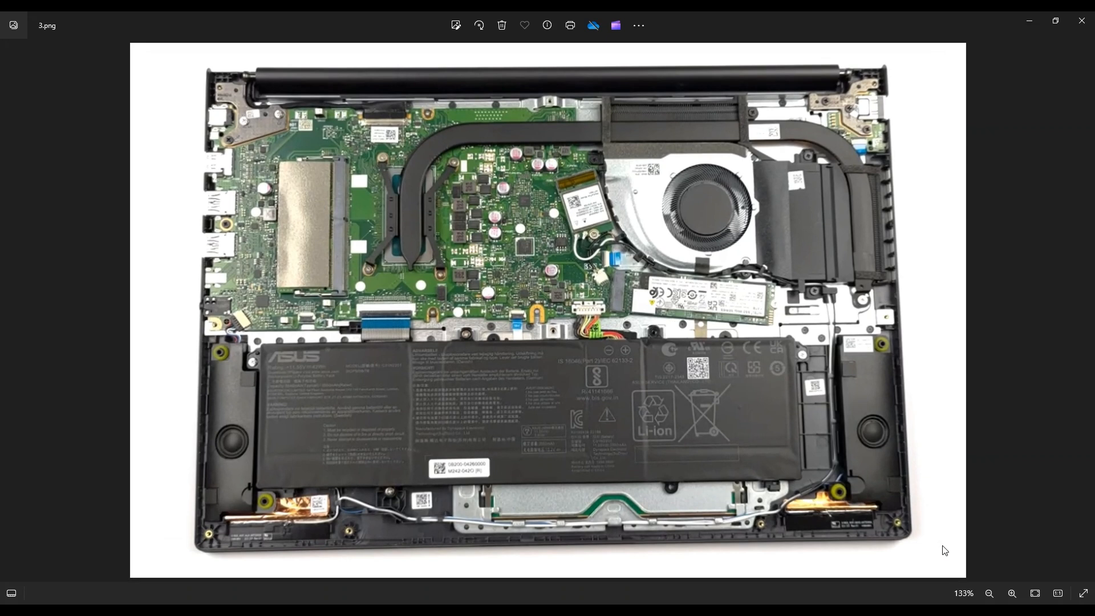
mouse_move(450, 515)
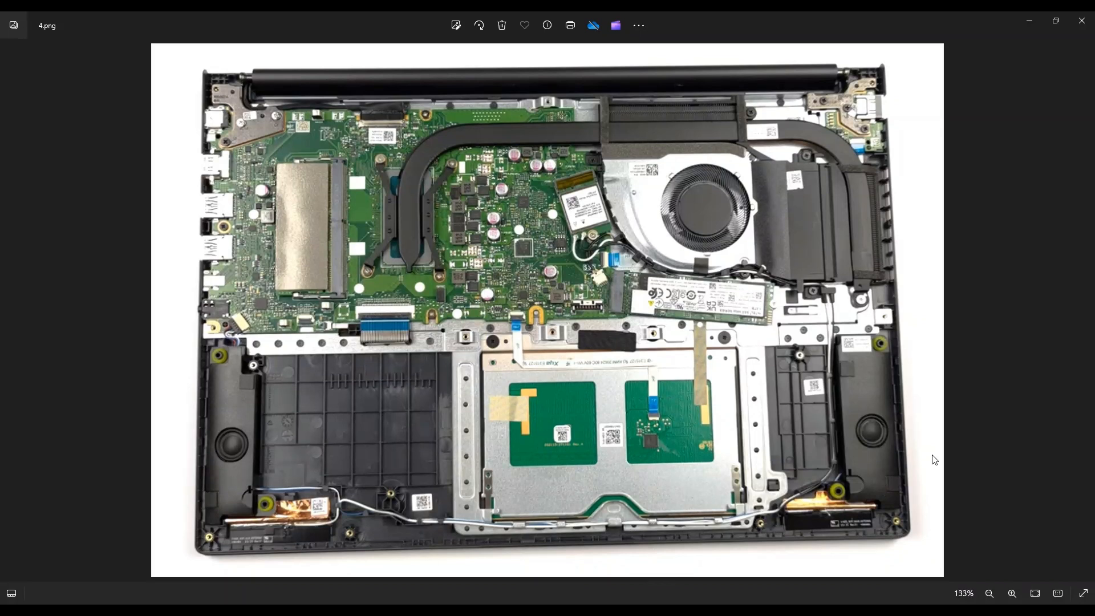
mouse_move(392, 230)
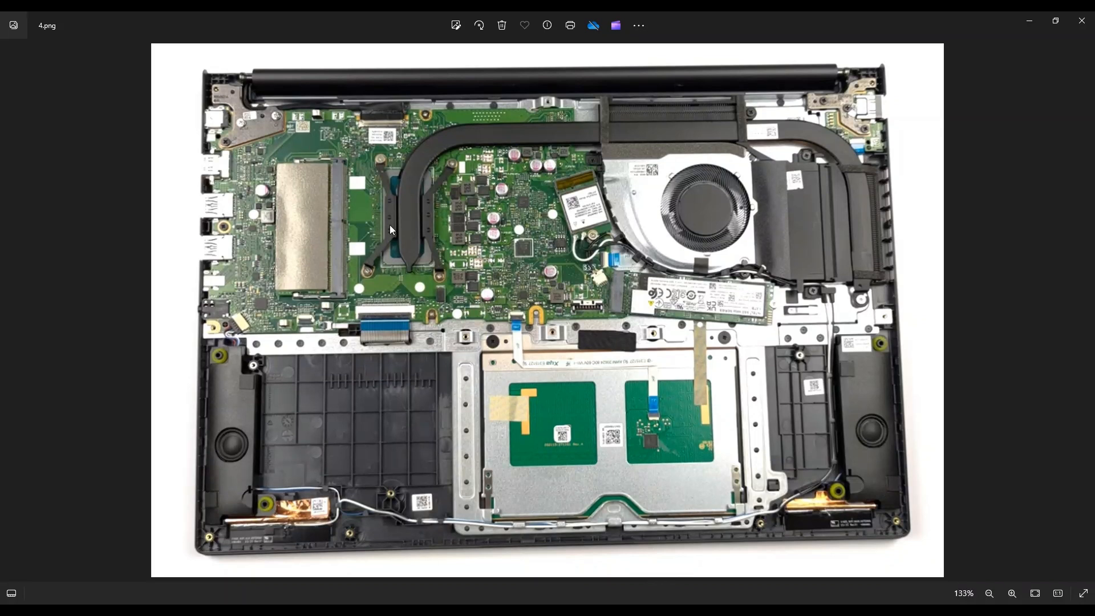
mouse_move(316, 158)
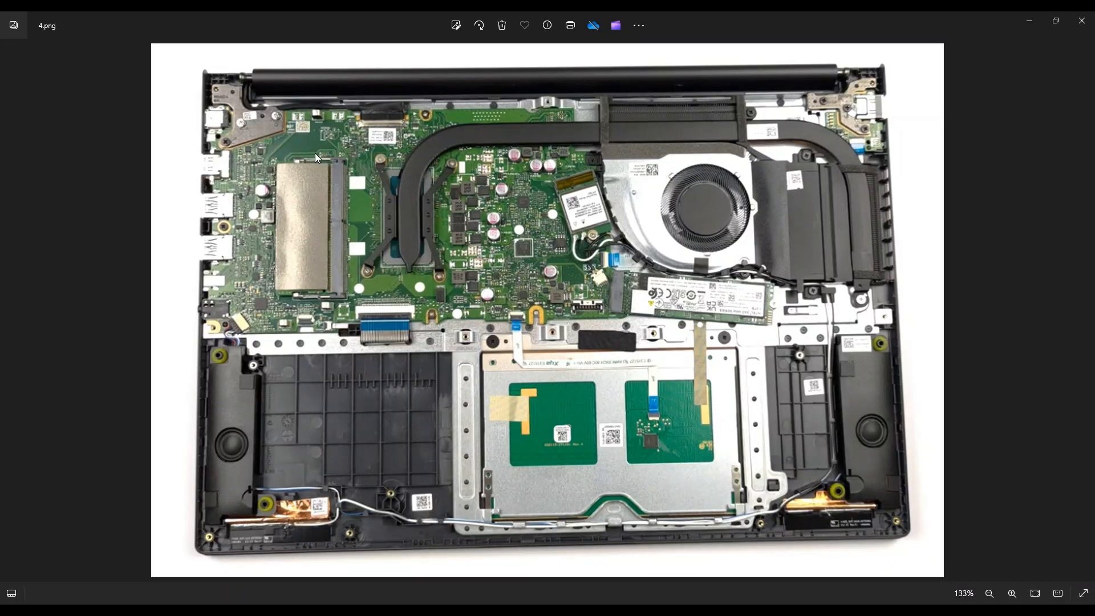
mouse_move(269, 265)
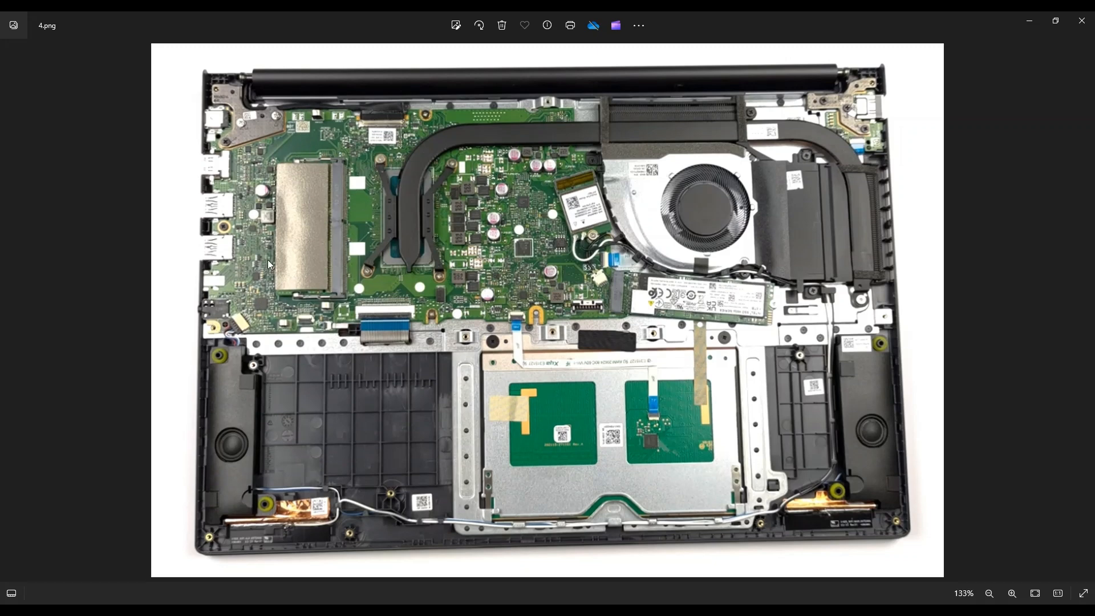
mouse_move(462, 203)
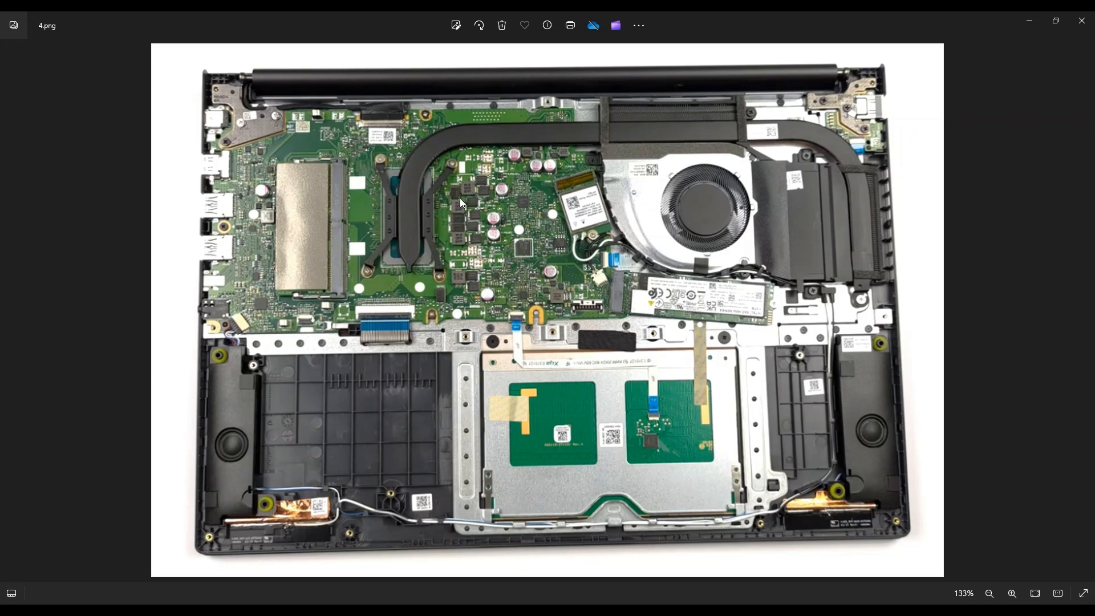
mouse_move(527, 156)
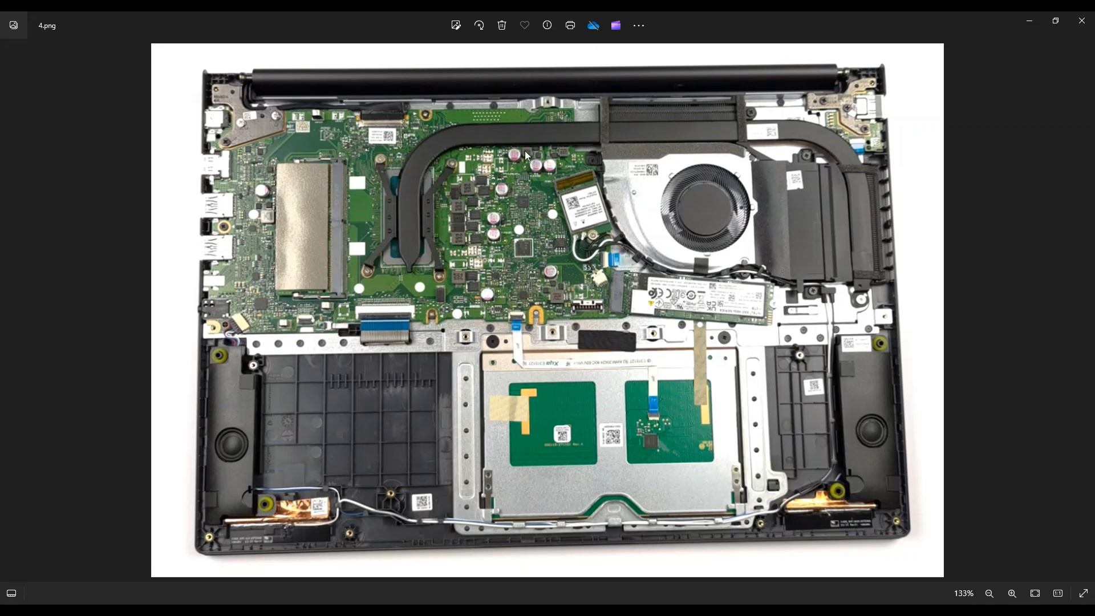
mouse_move(493, 271)
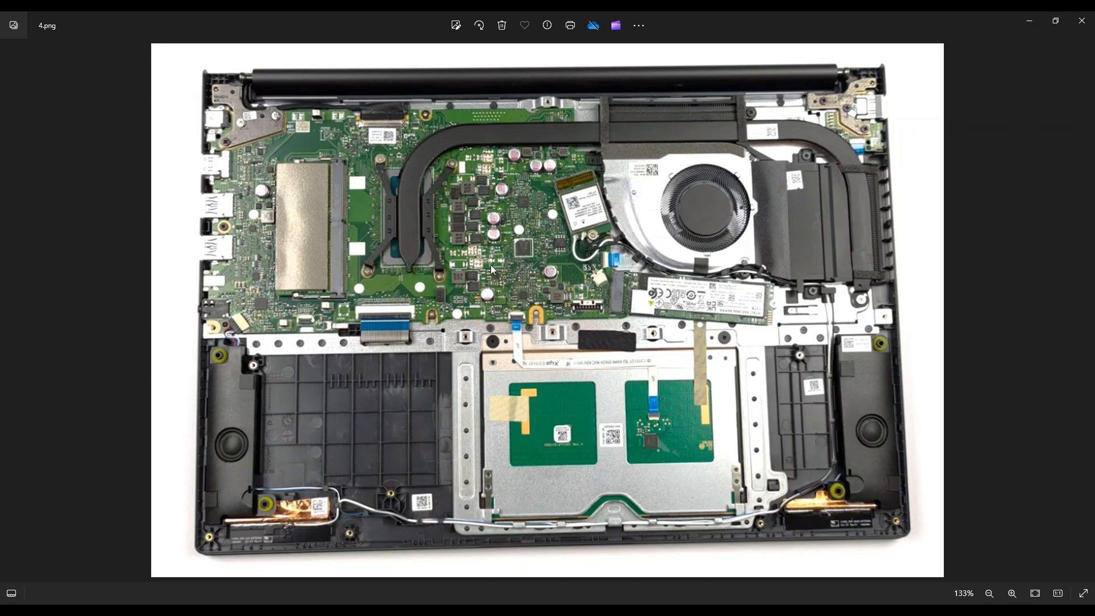
mouse_move(516, 231)
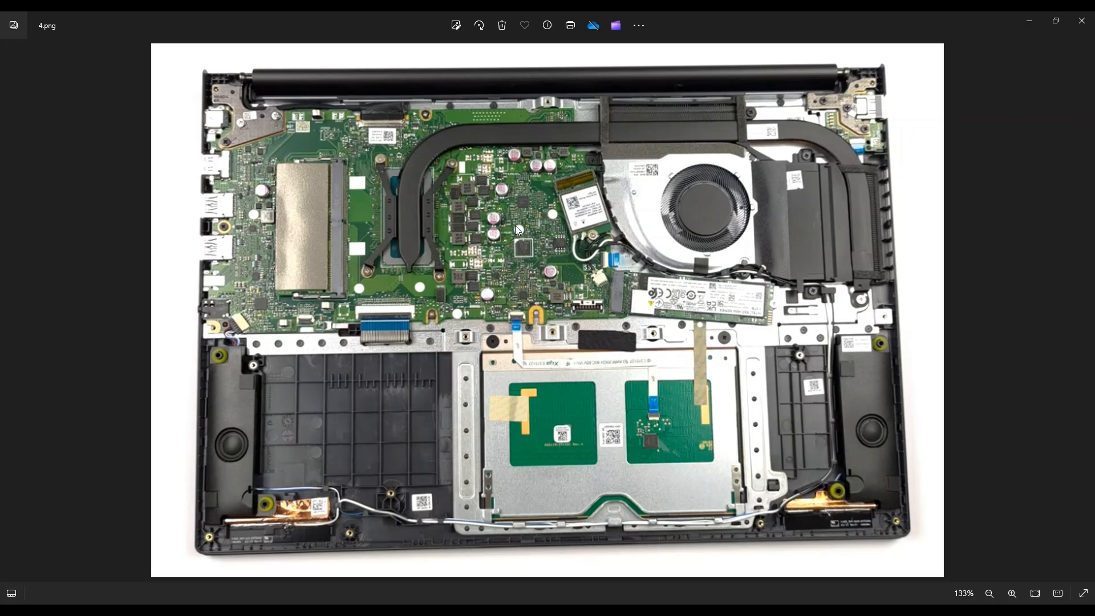
mouse_move(459, 272)
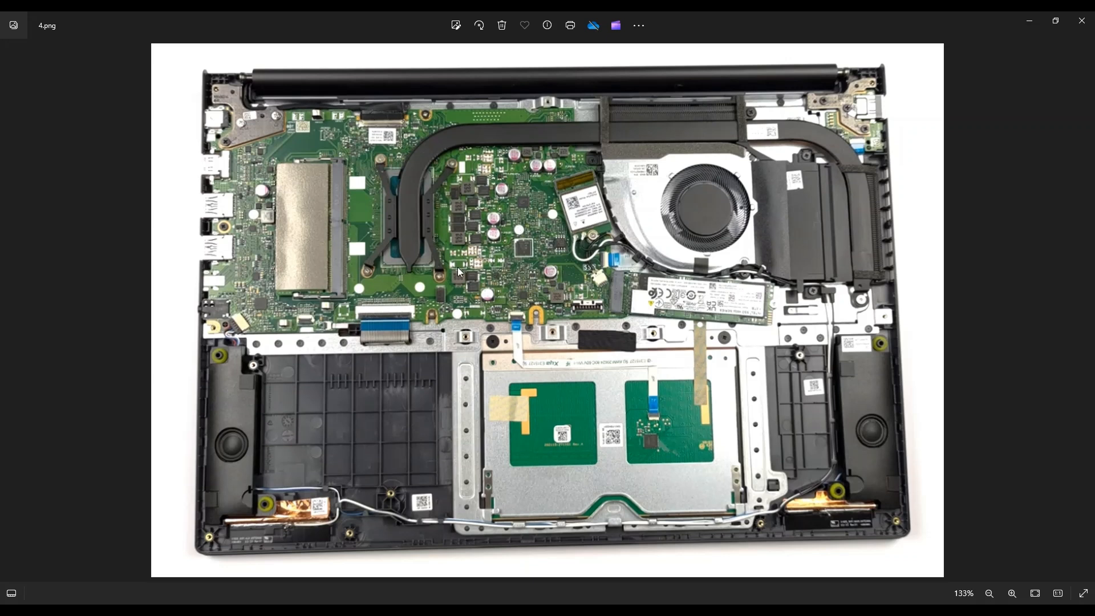
mouse_move(253, 245)
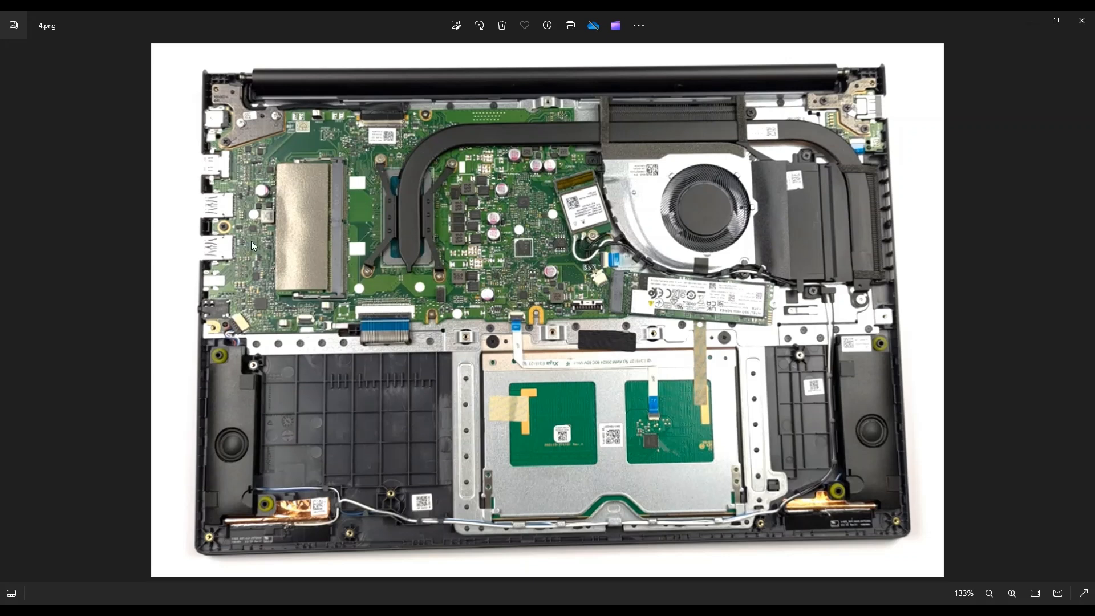
mouse_move(299, 309)
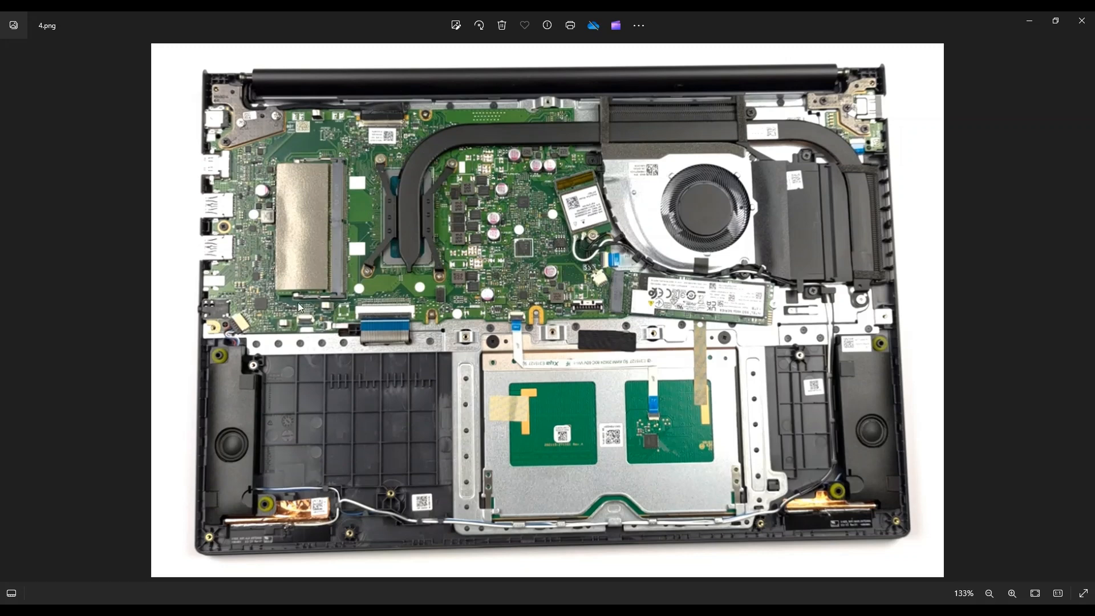
mouse_move(301, 323)
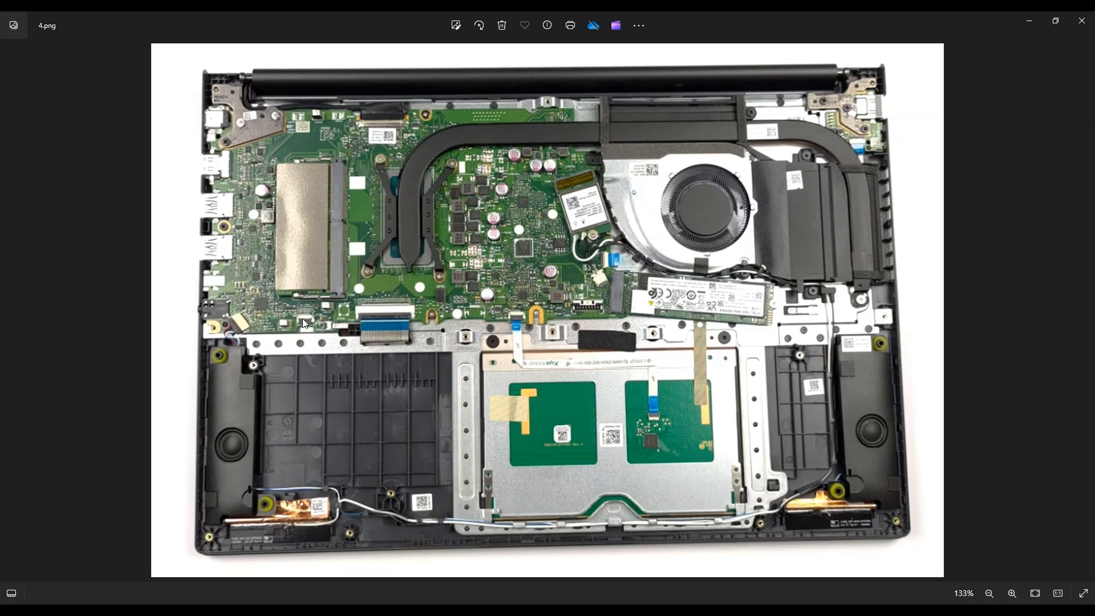
mouse_move(346, 267)
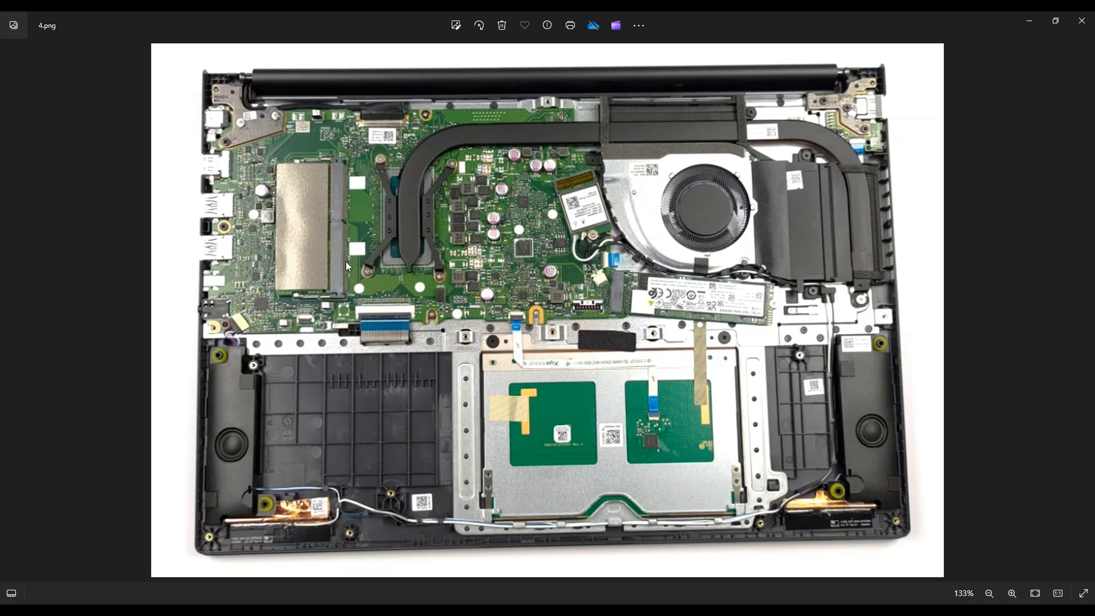
mouse_move(333, 192)
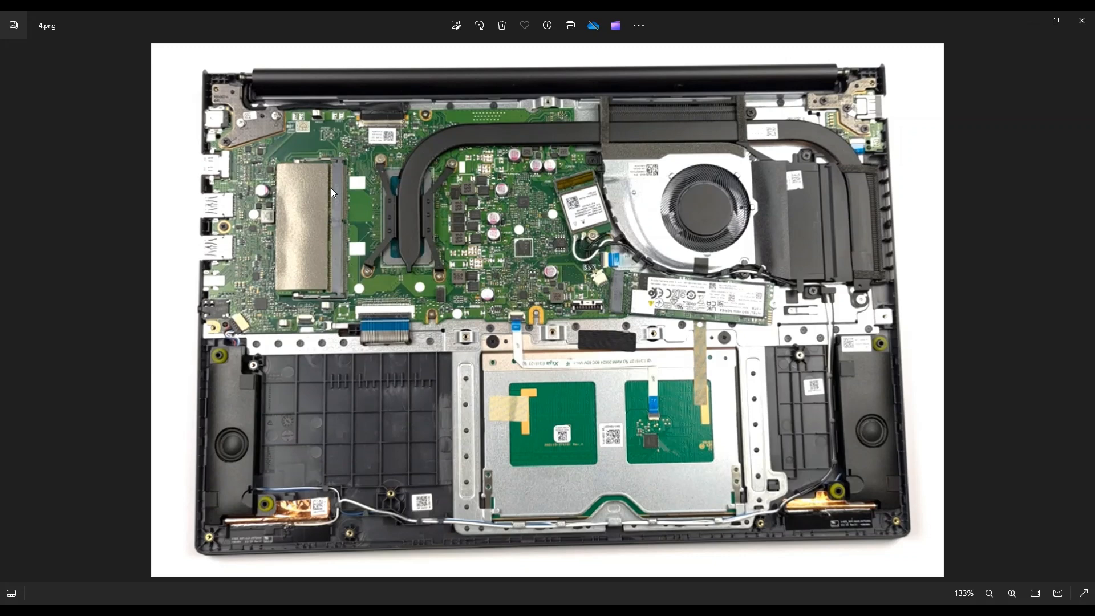
mouse_move(334, 260)
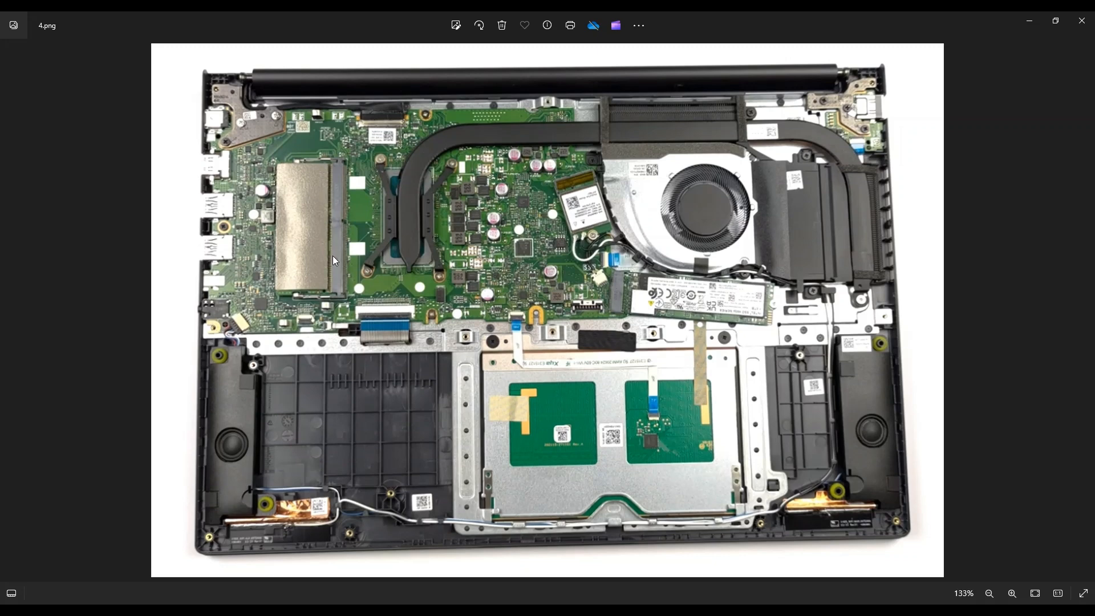
mouse_move(345, 266)
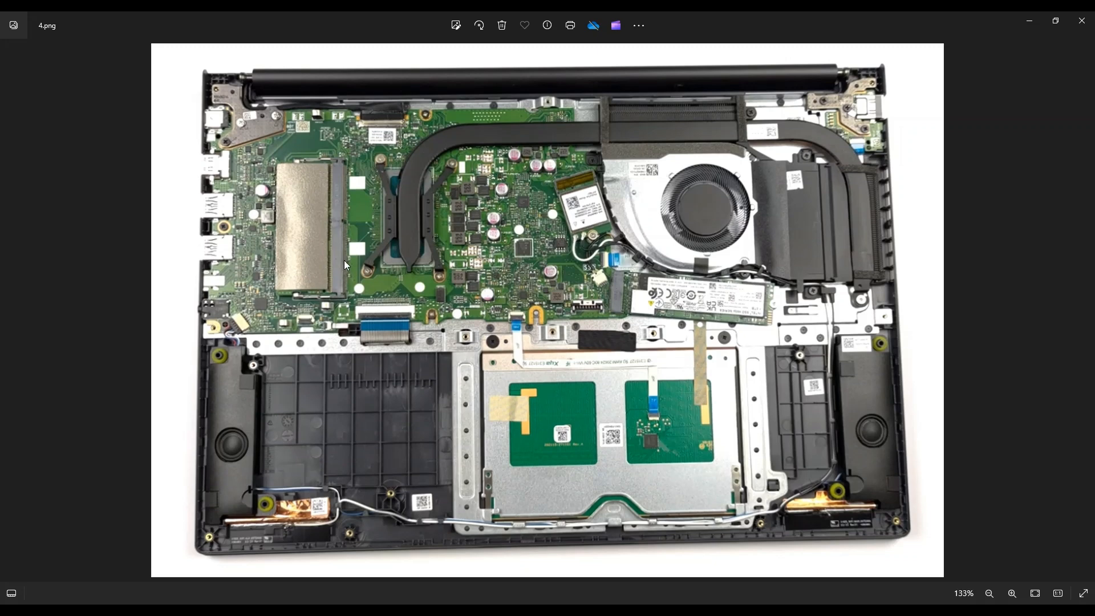
mouse_move(314, 238)
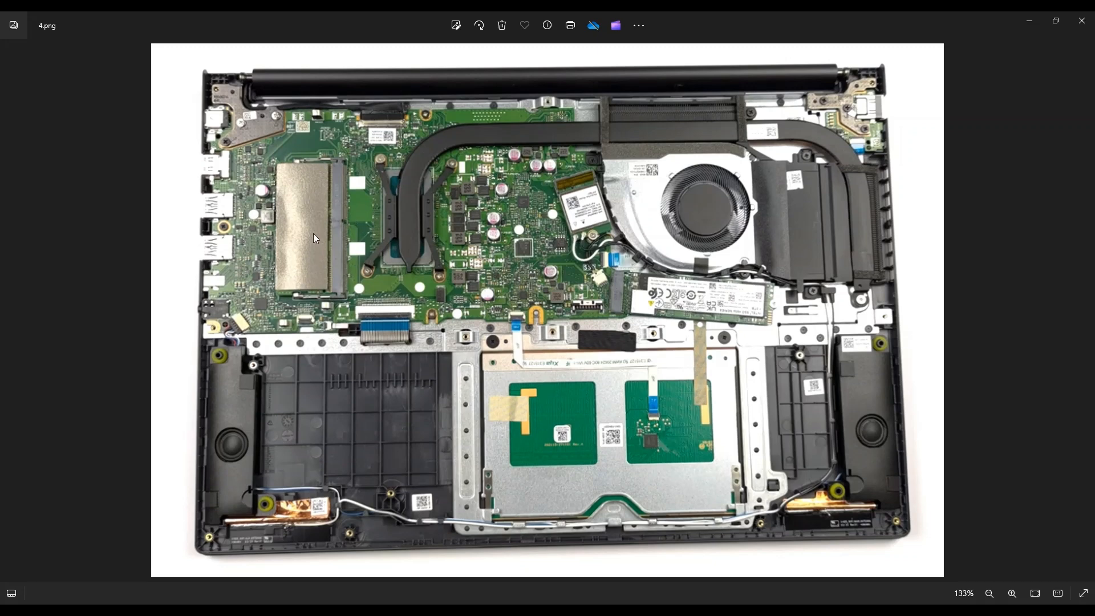
mouse_move(317, 219)
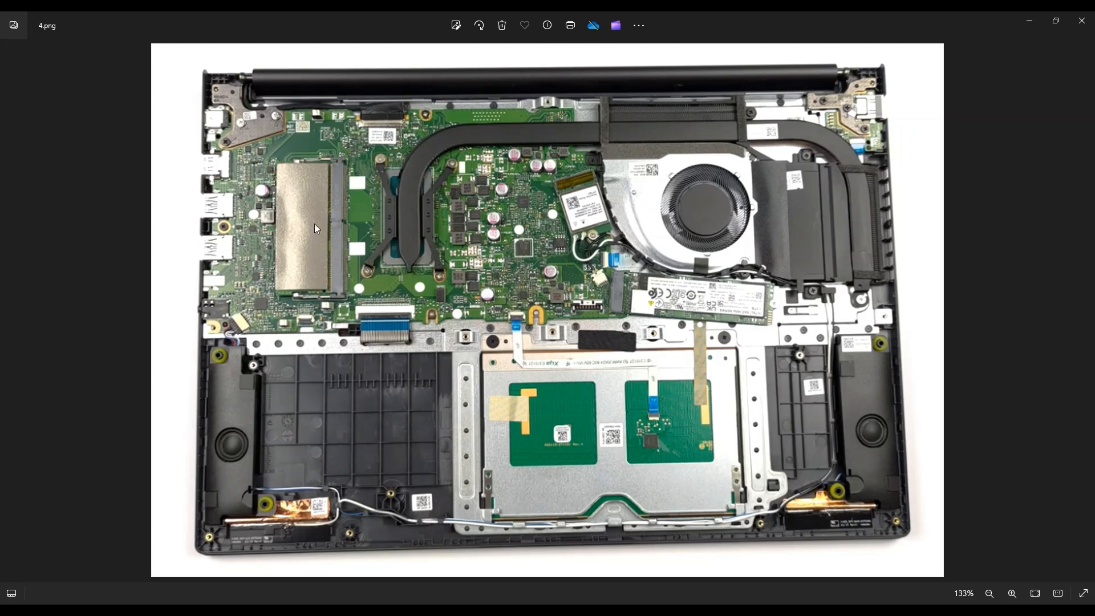
mouse_move(347, 237)
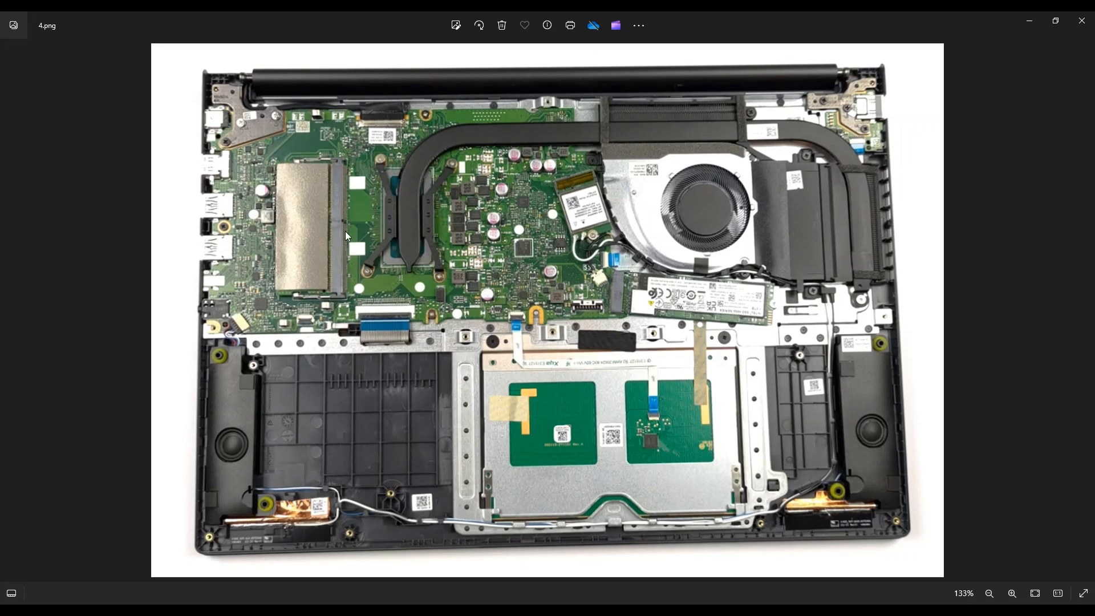
mouse_move(320, 304)
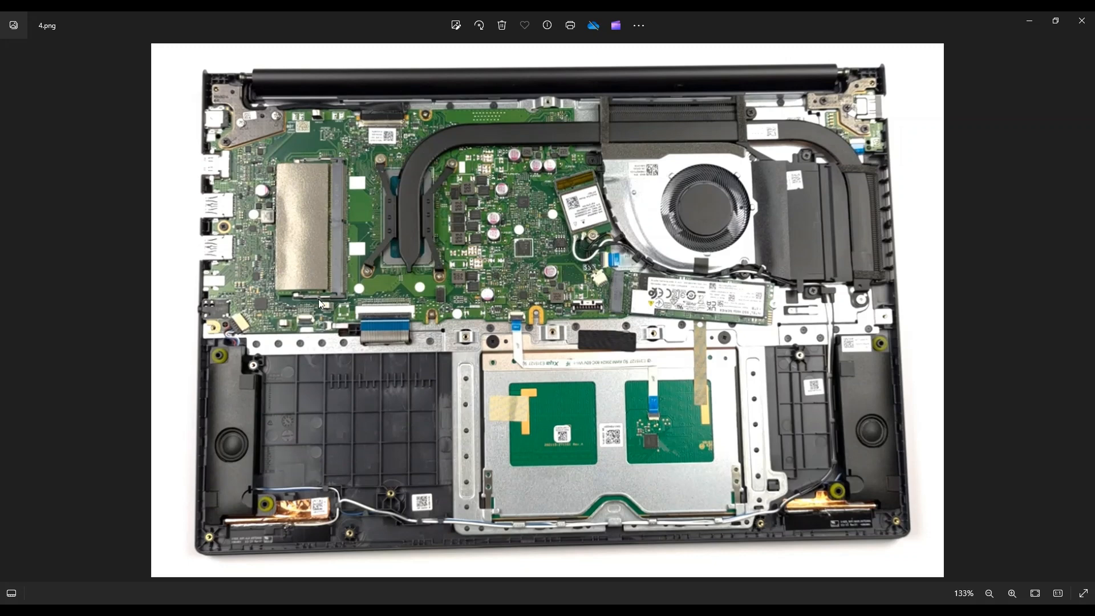
mouse_move(345, 192)
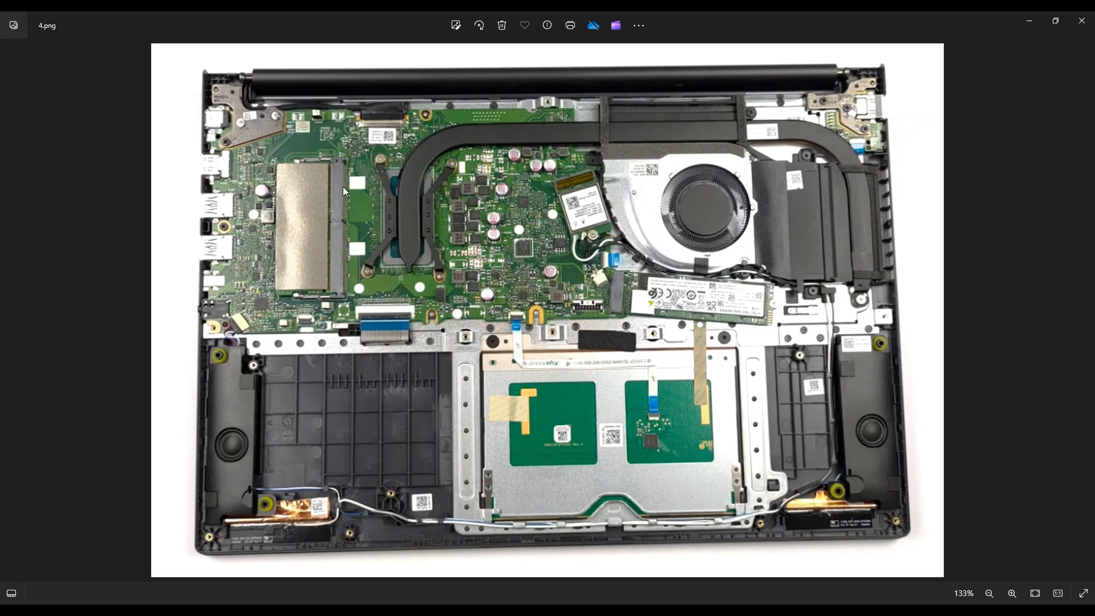
mouse_move(303, 239)
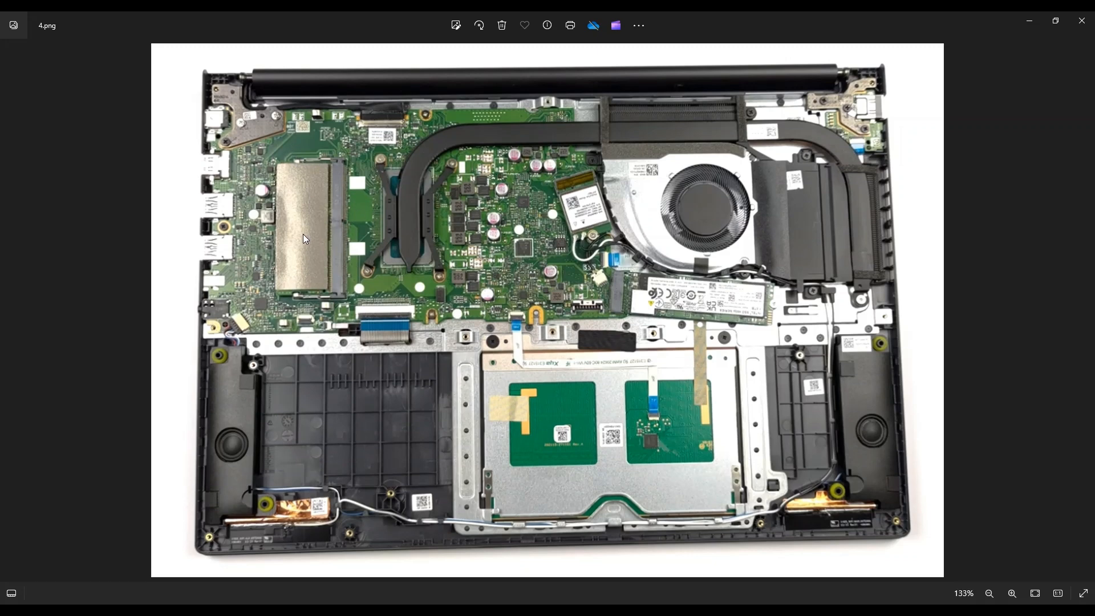
mouse_move(316, 211)
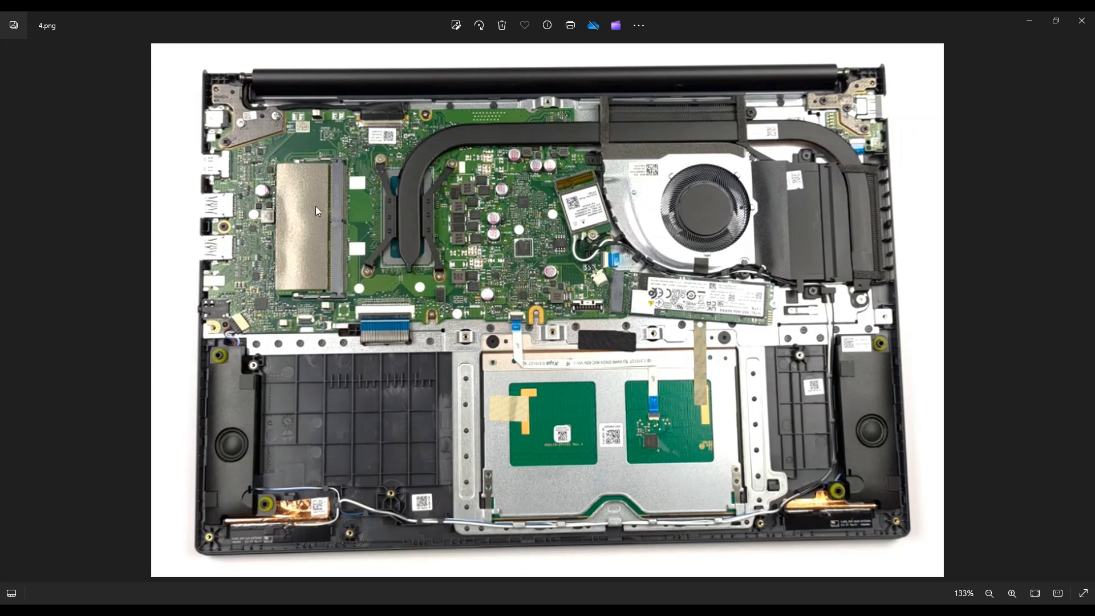
mouse_move(274, 234)
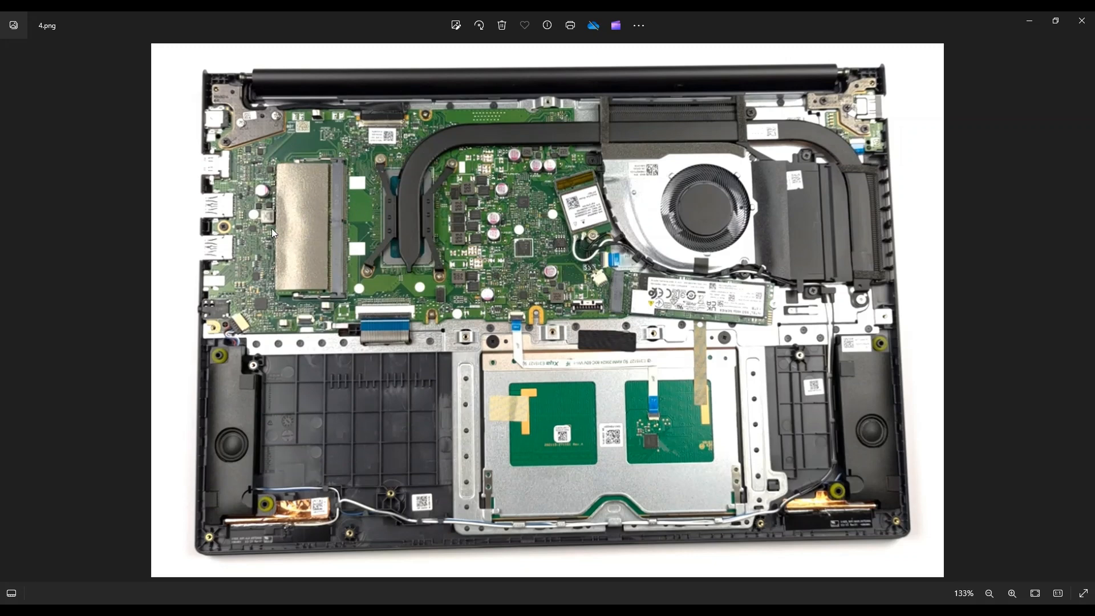
mouse_move(340, 199)
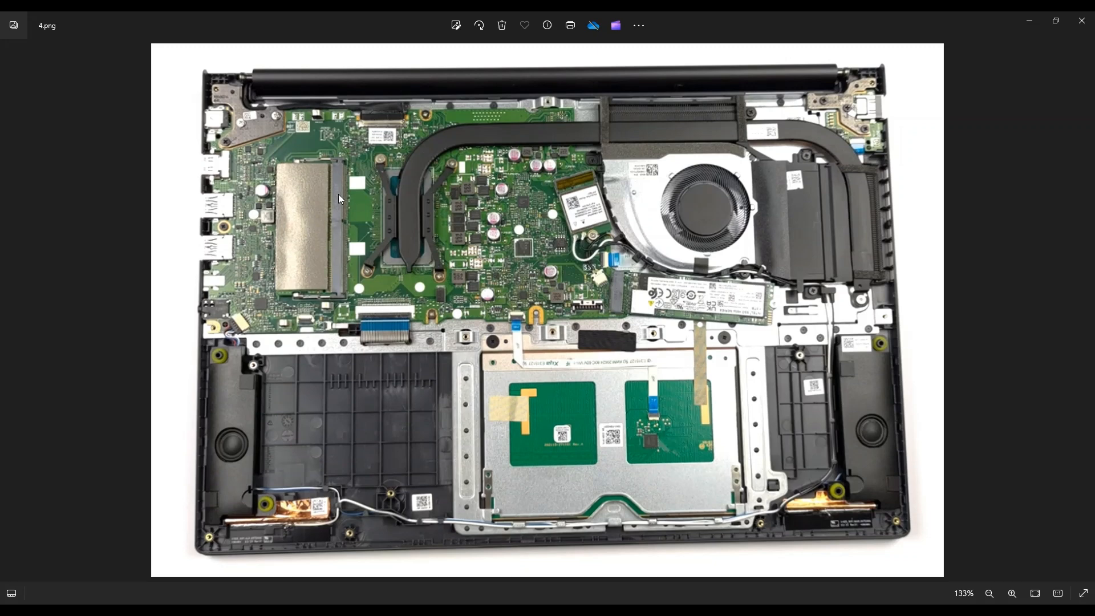
mouse_move(340, 250)
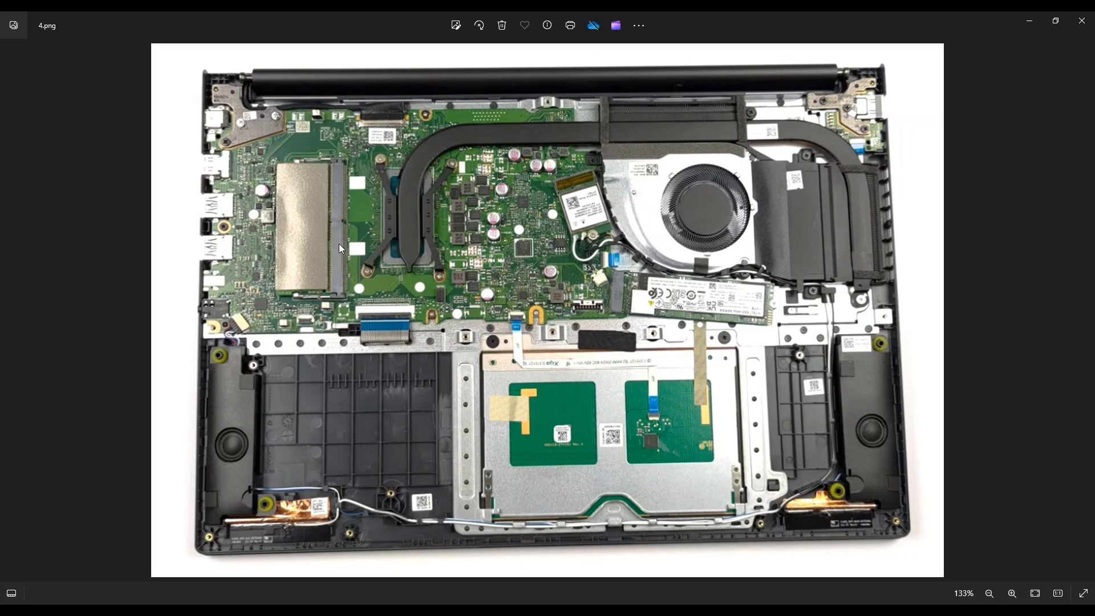
mouse_move(338, 241)
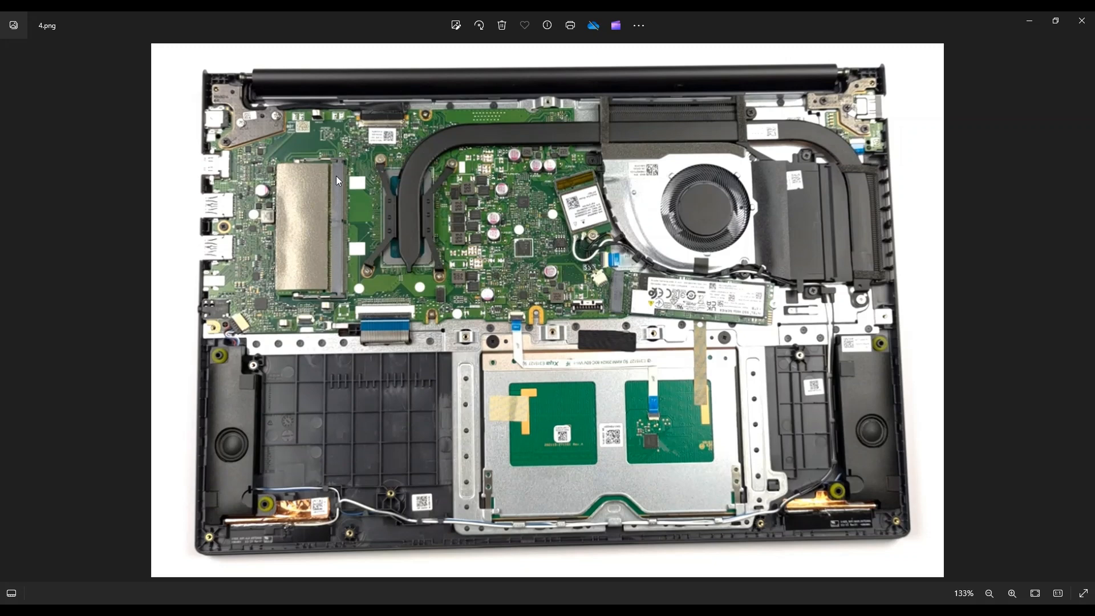
mouse_move(340, 216)
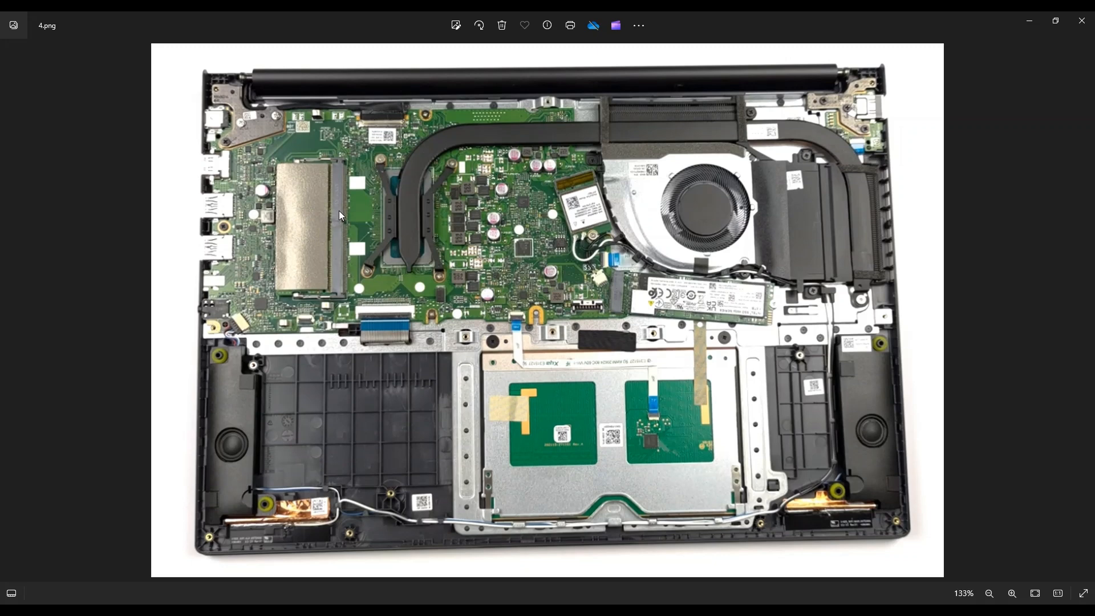
mouse_move(335, 297)
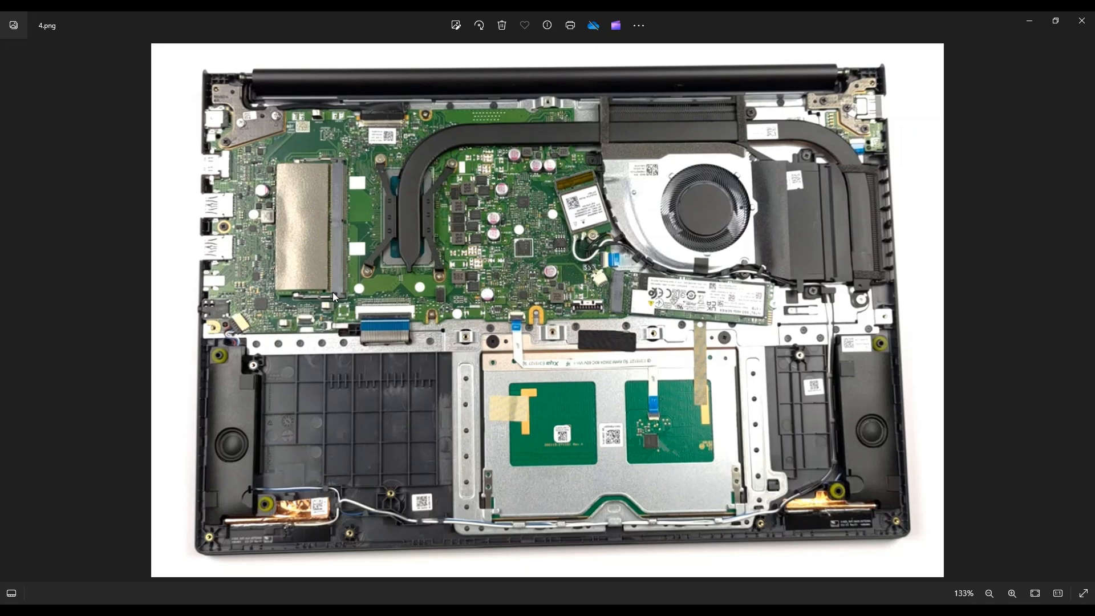
mouse_move(330, 198)
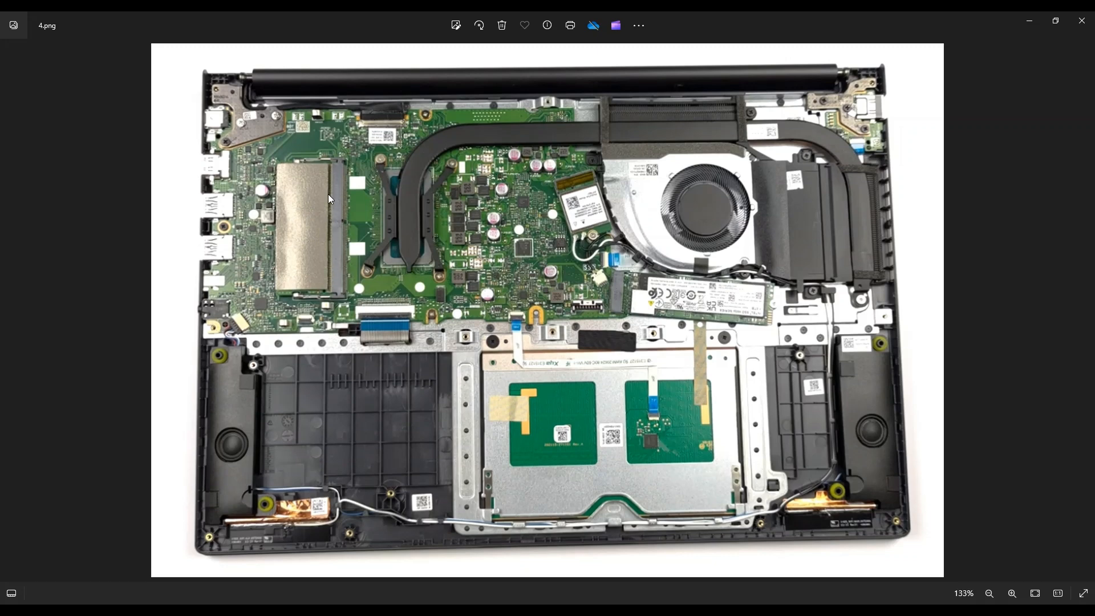
mouse_move(335, 198)
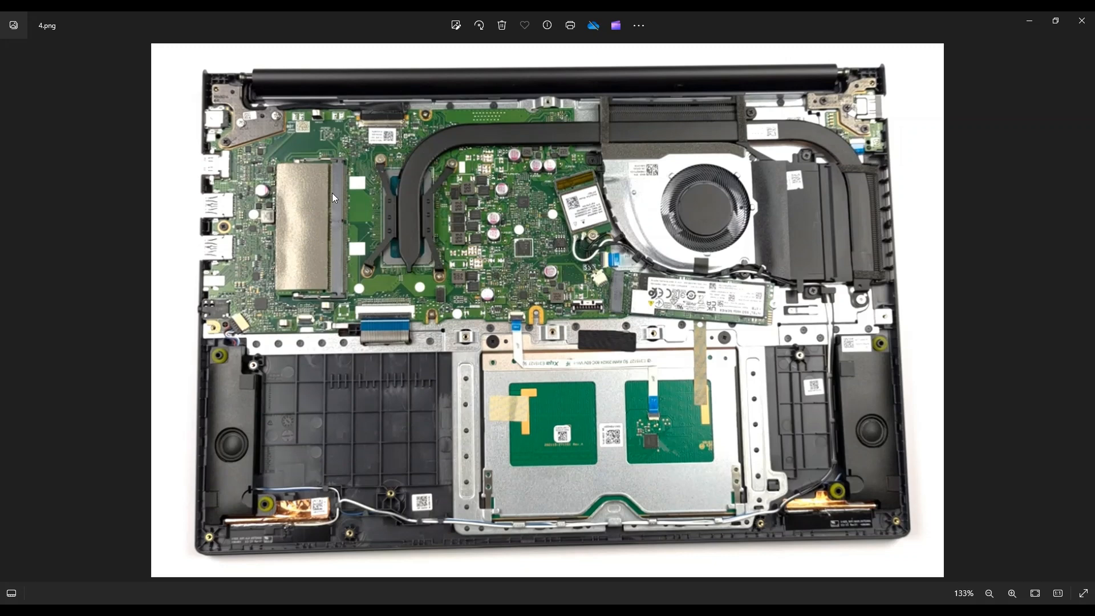
mouse_move(291, 244)
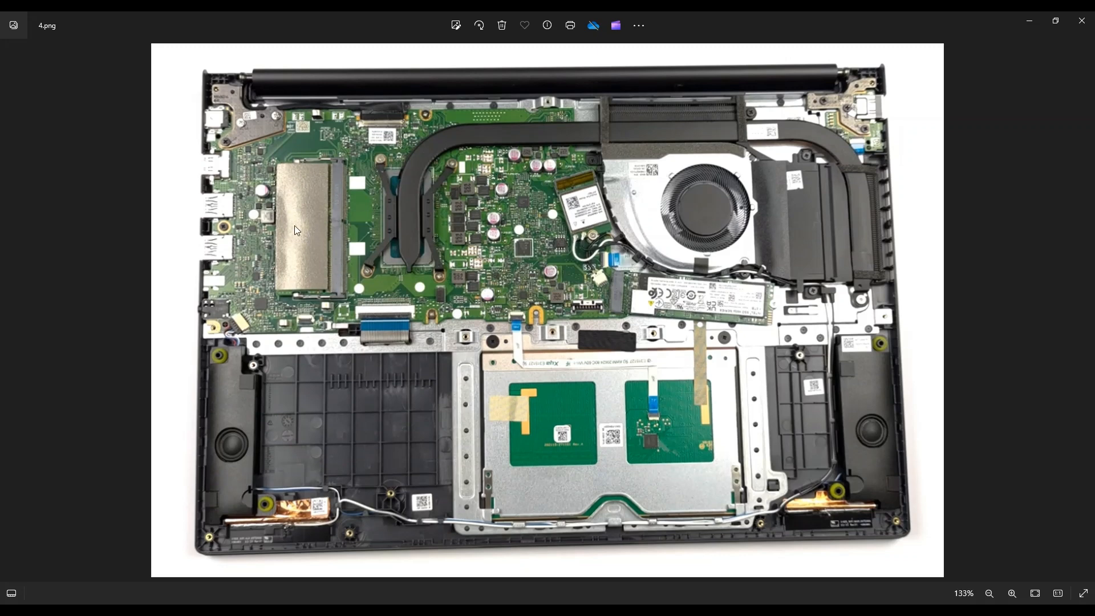
mouse_move(413, 273)
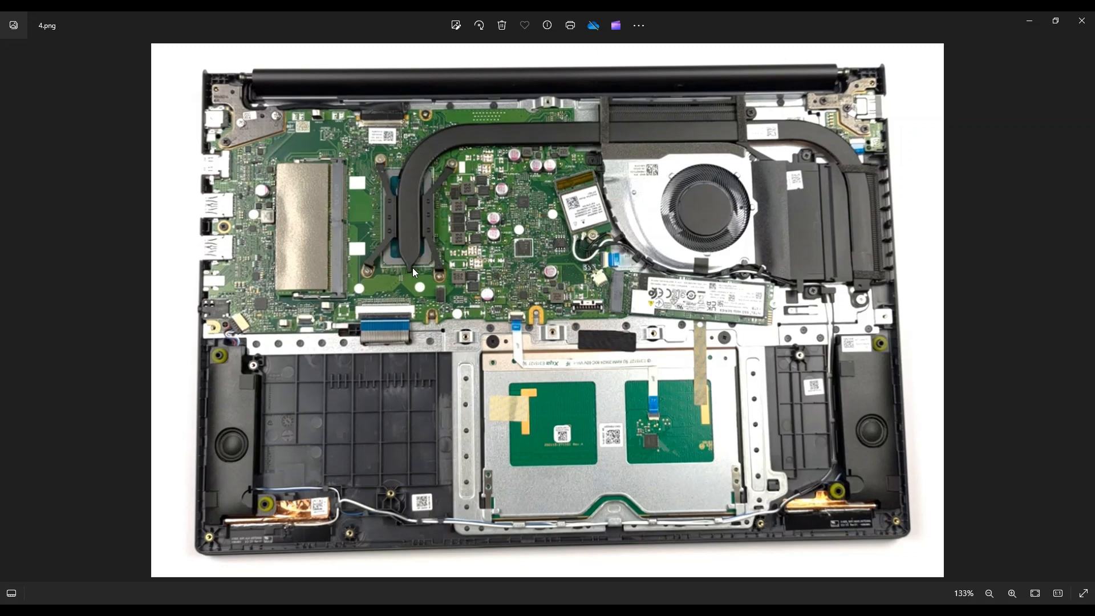
mouse_move(583, 255)
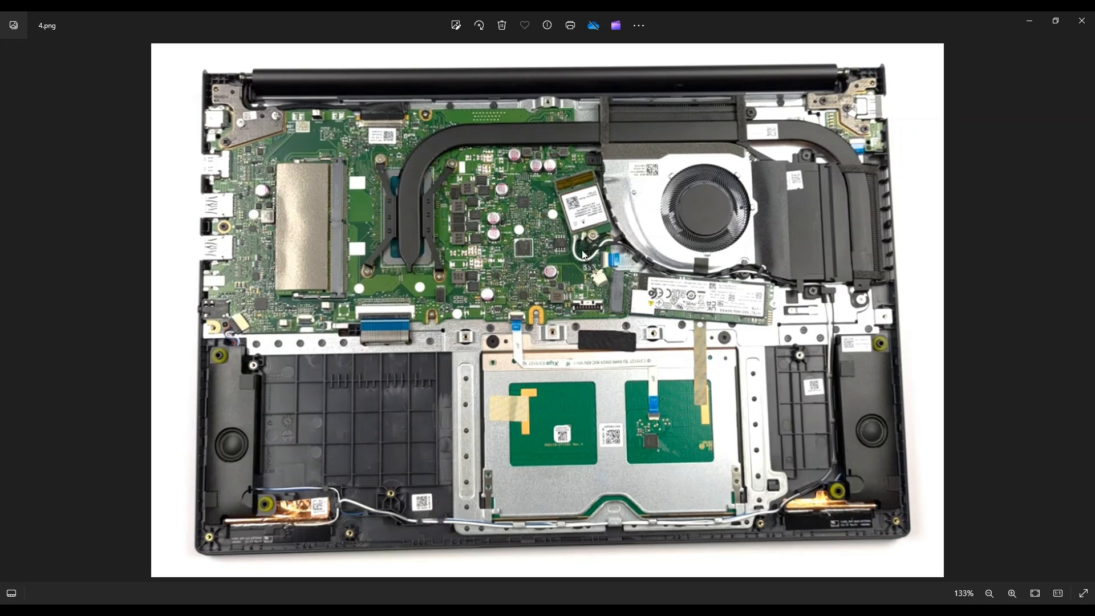
mouse_move(747, 368)
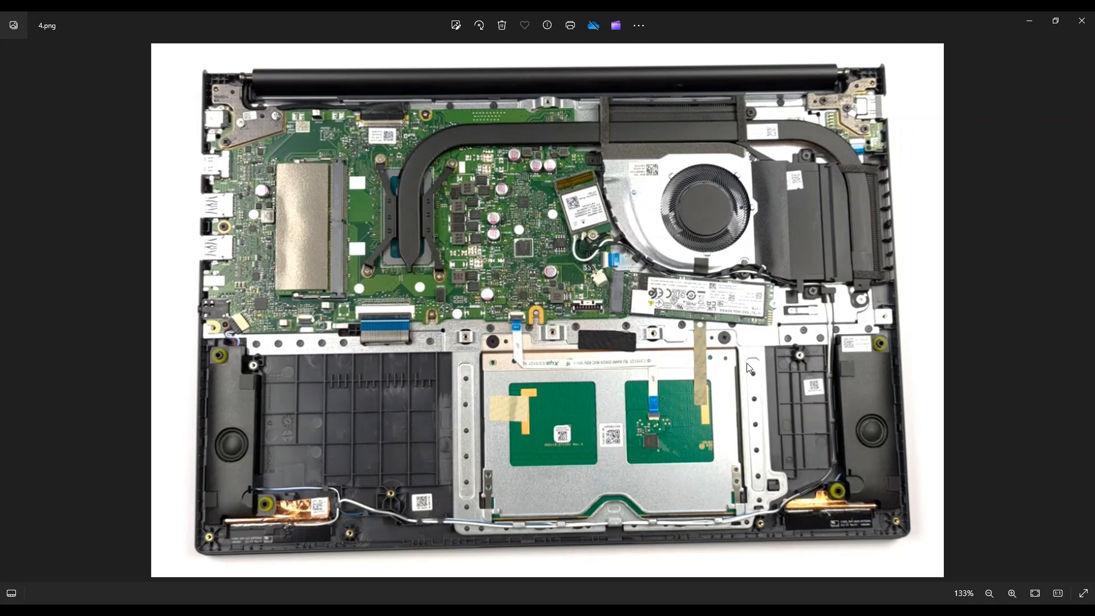
mouse_move(546, 279)
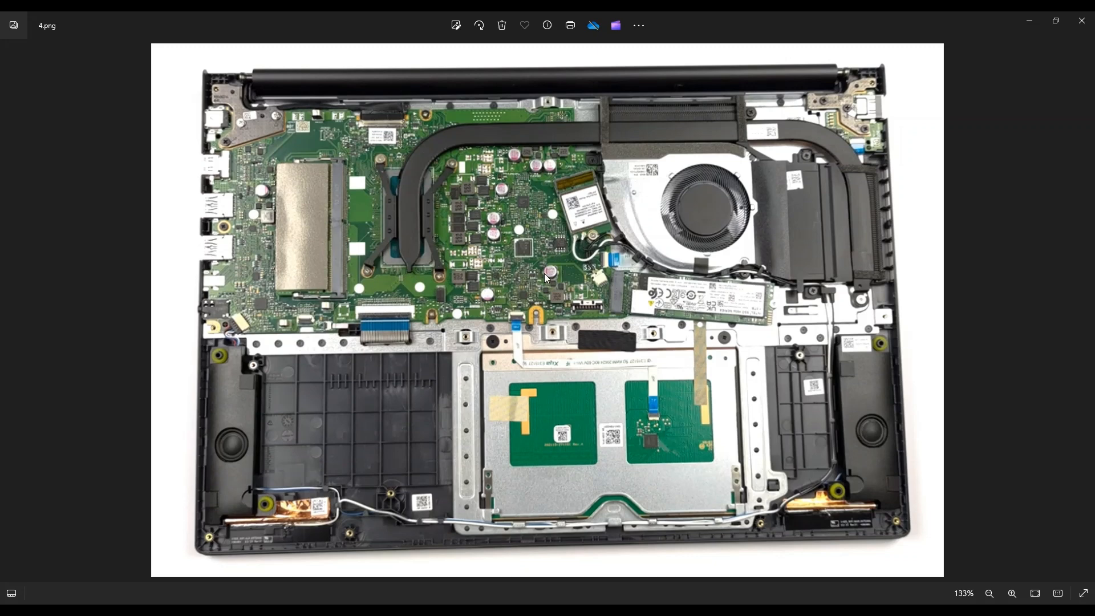
mouse_move(464, 308)
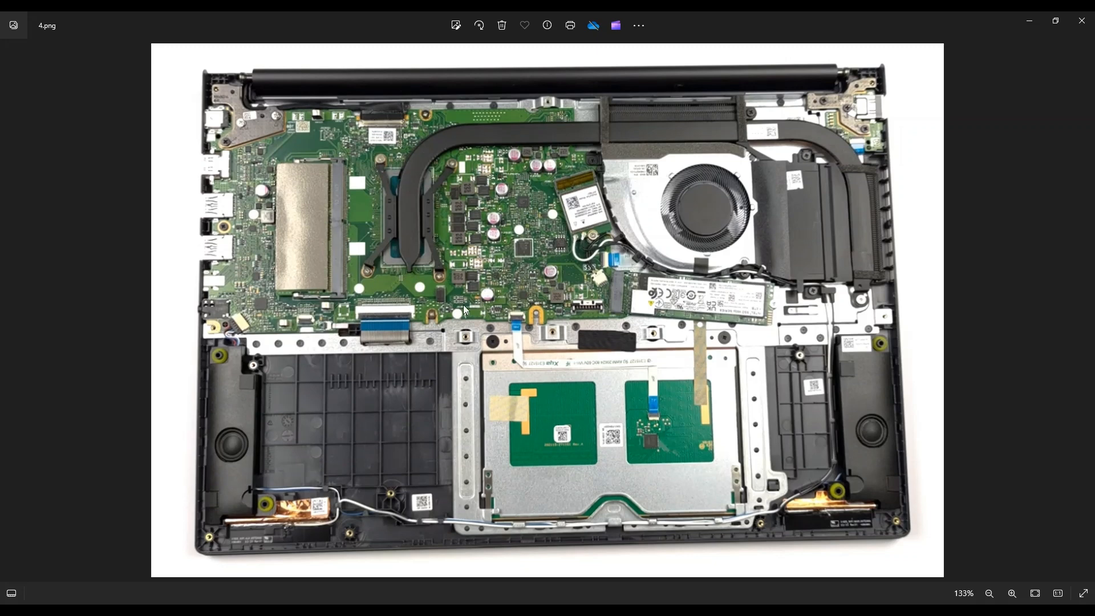
mouse_move(645, 392)
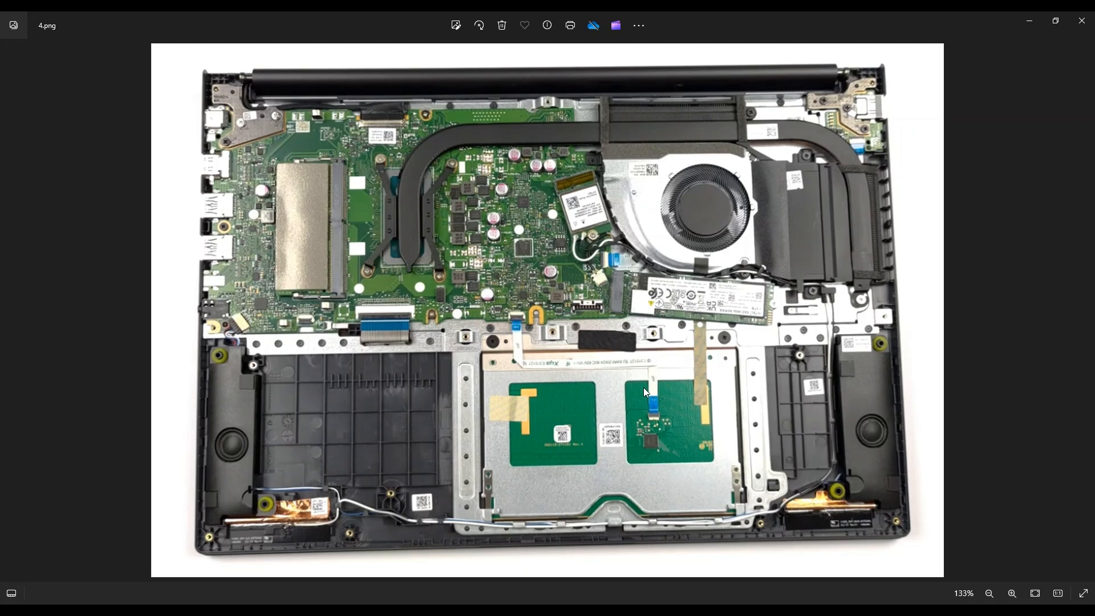
mouse_move(355, 147)
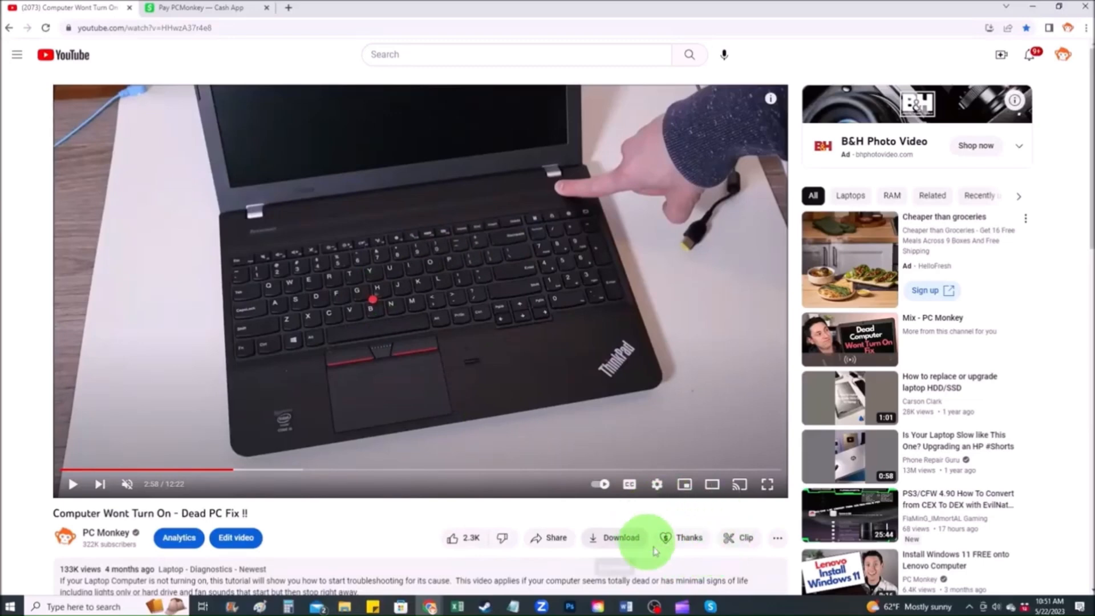
Step: Bring up the $2.00 Super Thanks panel for PC Monkey's video
left_click(690, 538)
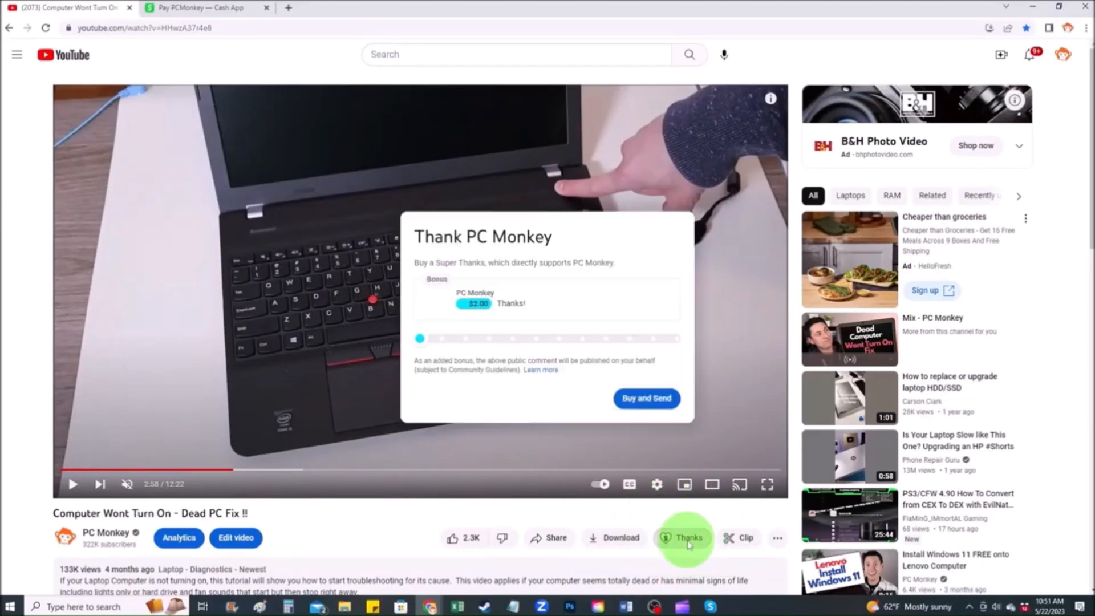
left_click_drag(419, 338, 467, 338)
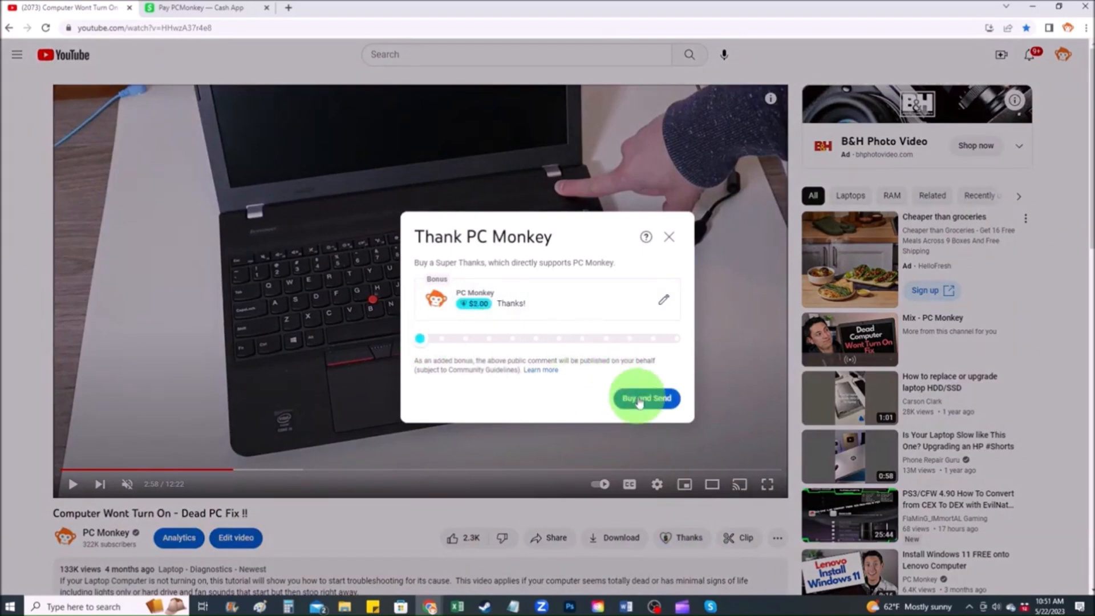
Step: Switch to the Cash App tab and enter $2 as the amount for PCMonkey
left_click(200, 7)
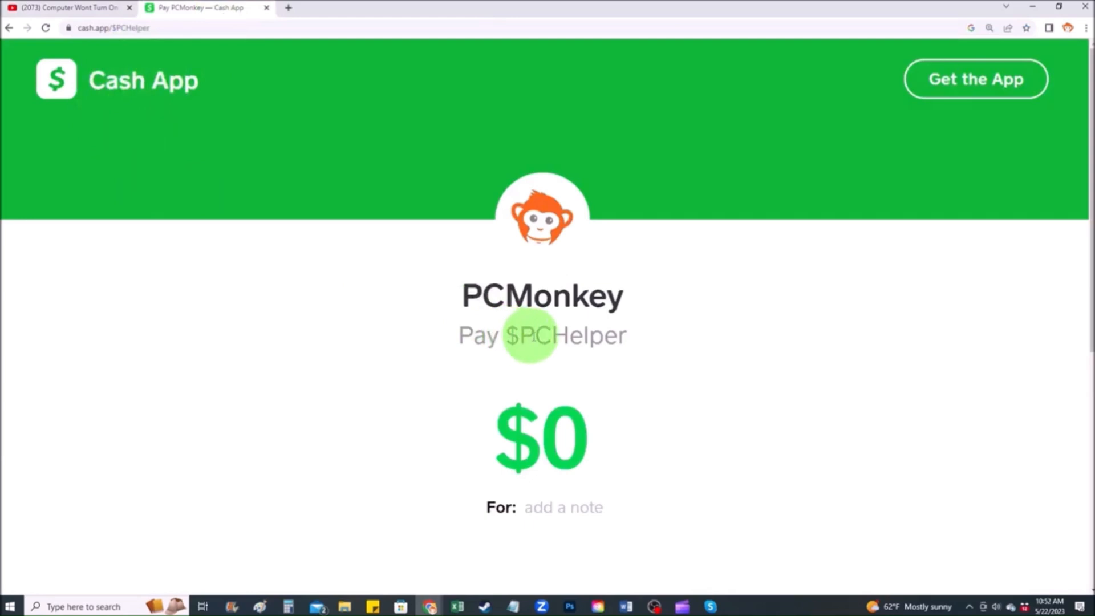
type("2")
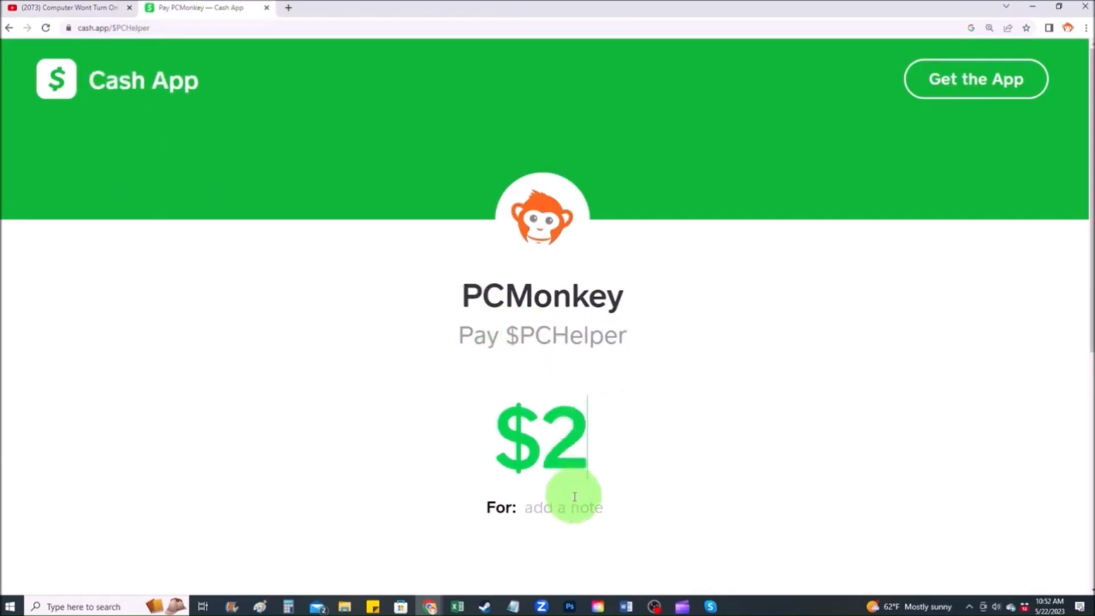